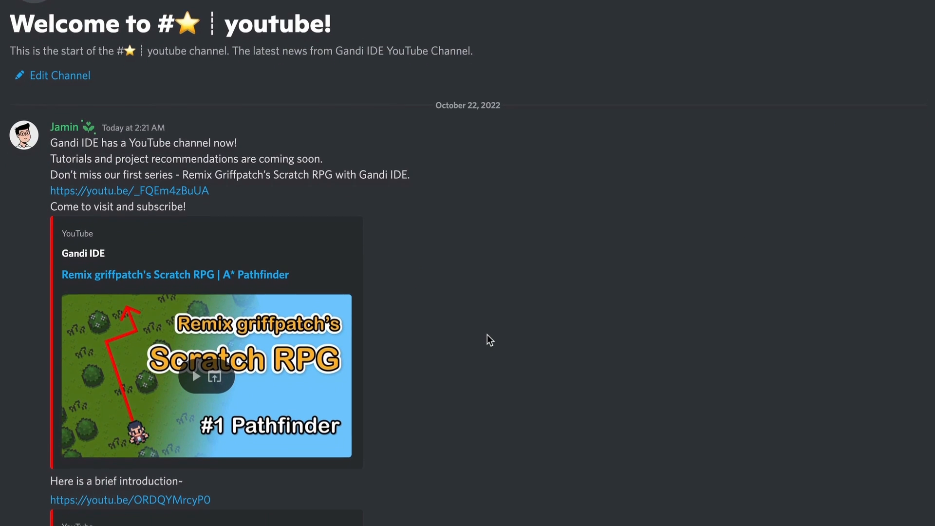
Step: Remix griffpatch's Scratch RPG from its Cocrea page so it opens in the Gandi editor
scroll("down", 3)
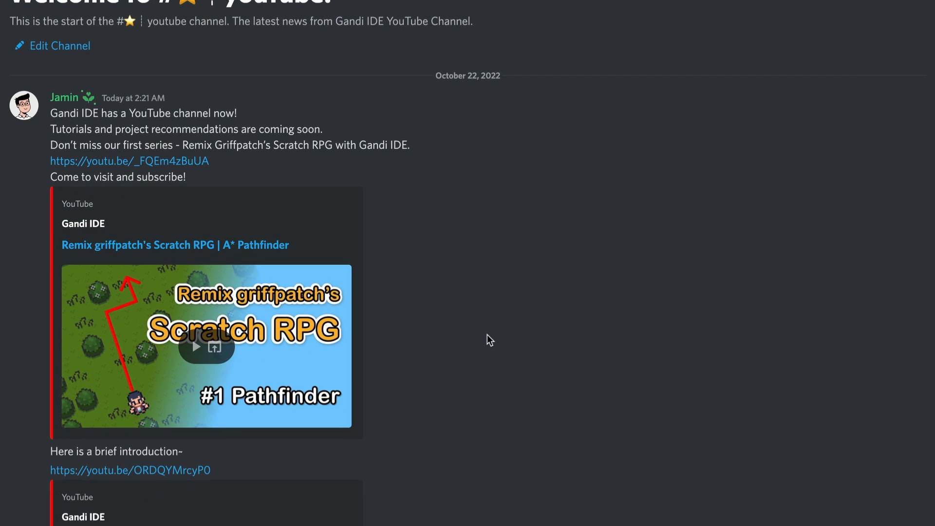
scroll("up", 3)
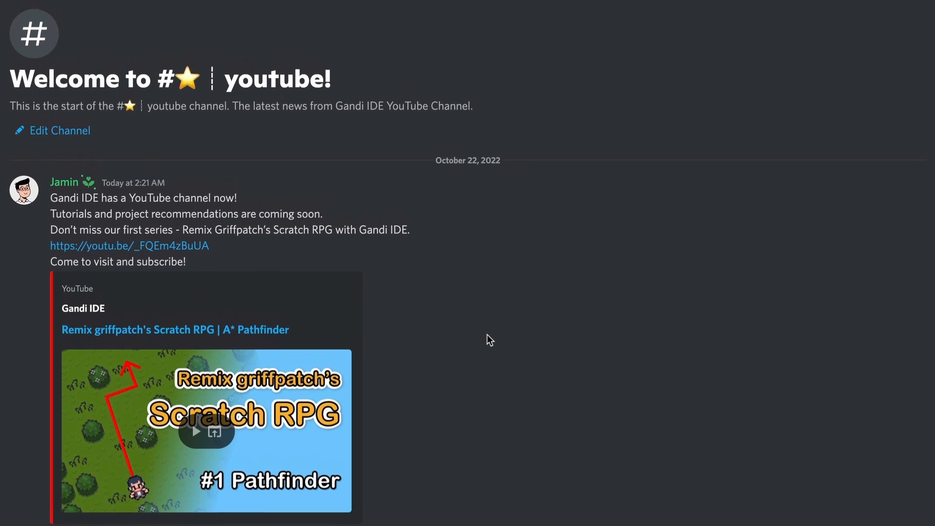
scroll("down", 3)
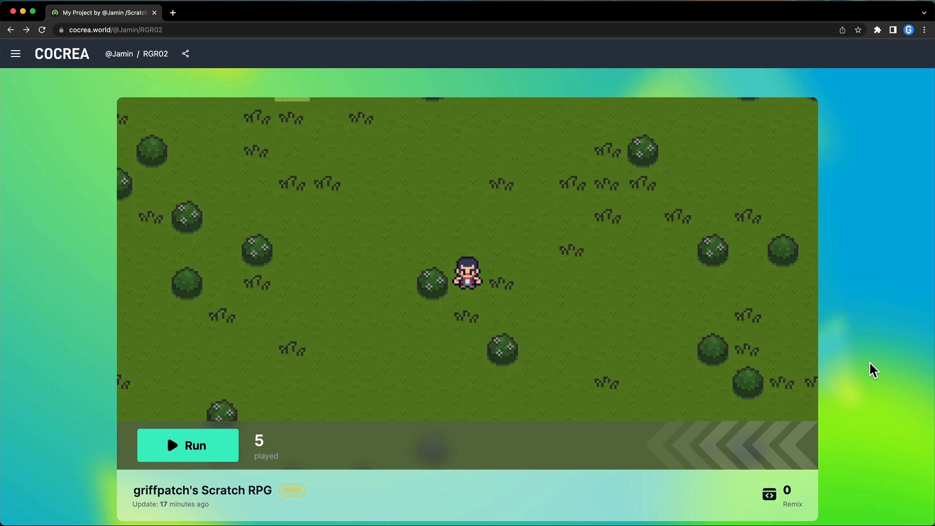
mouse_move(842, 383)
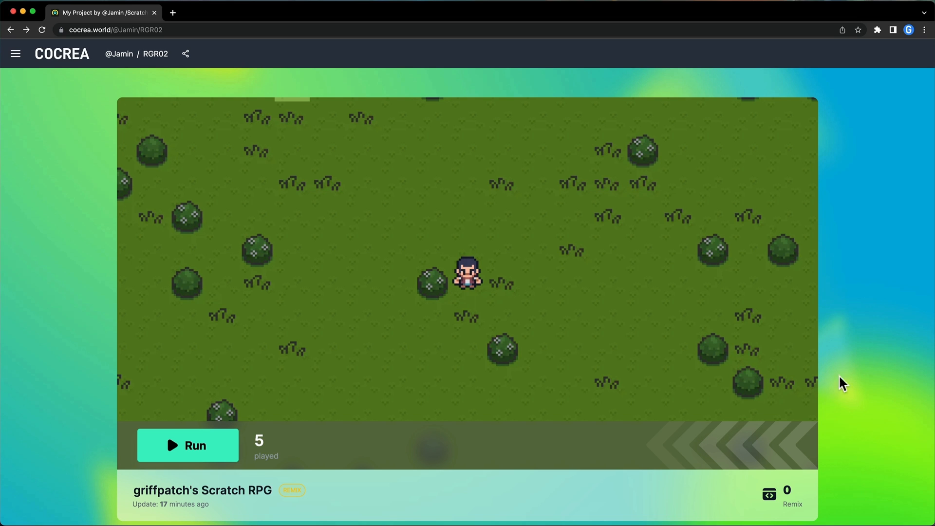
left_click(768, 494)
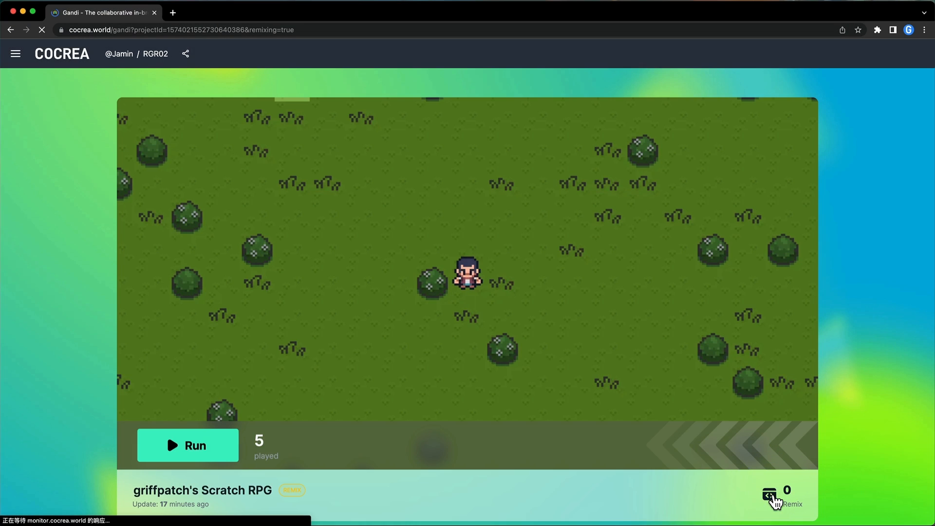
left_click(791, 504)
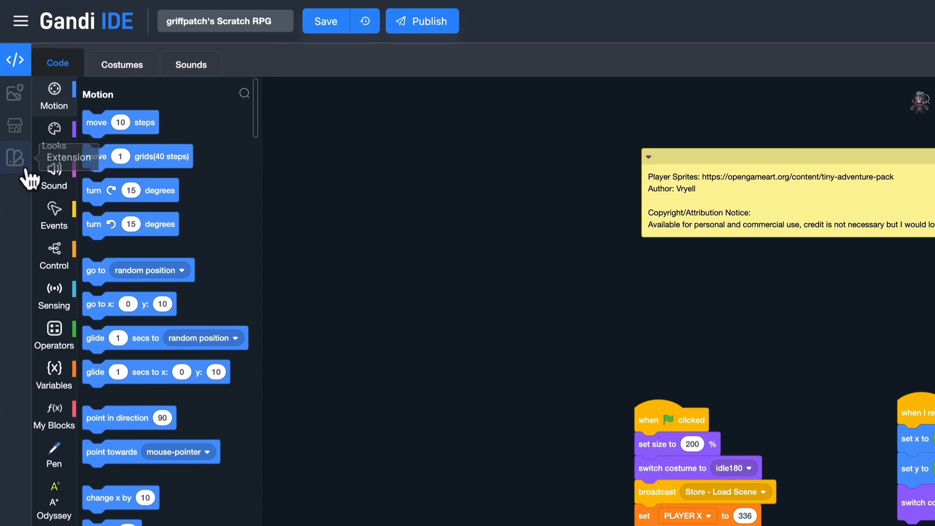
Step: Install the Gandi Simple MMO v1.0.3 extension from the library and return to the Code view
left_click(15, 158)
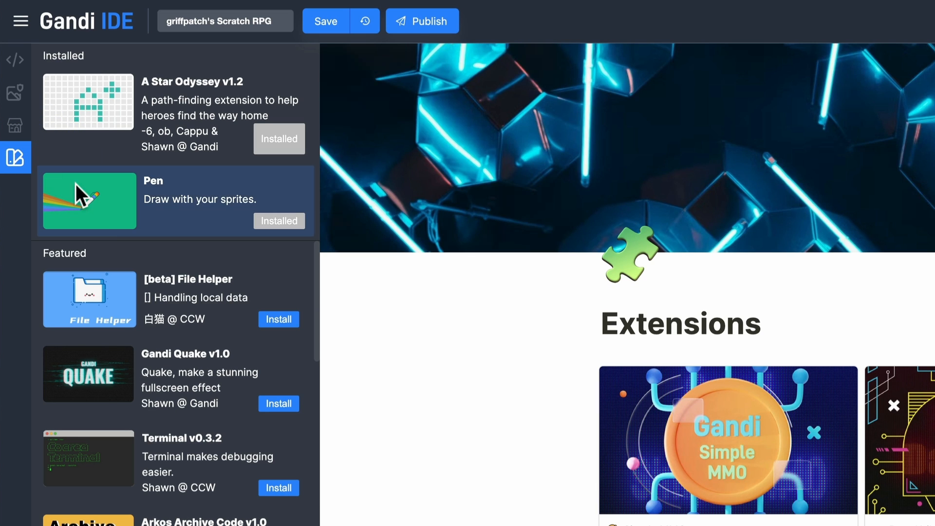
mouse_move(154, 456)
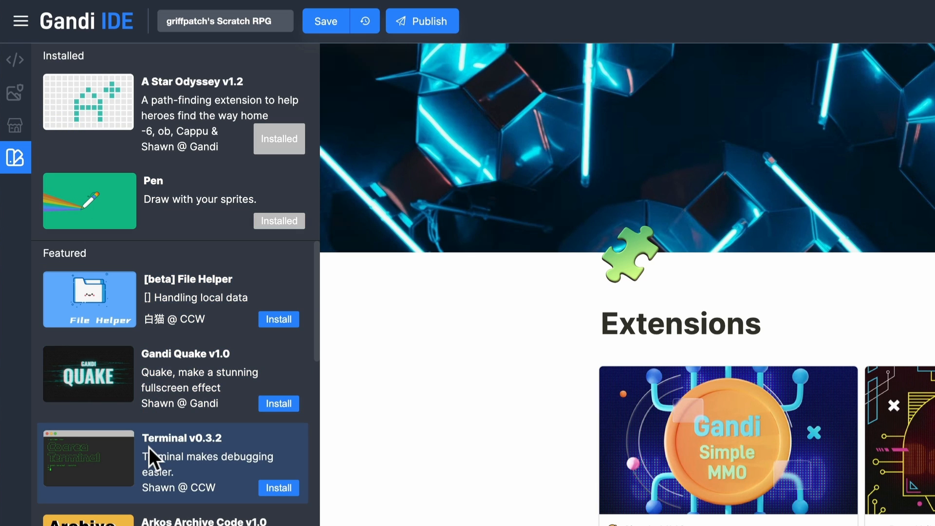
scroll("down", 3)
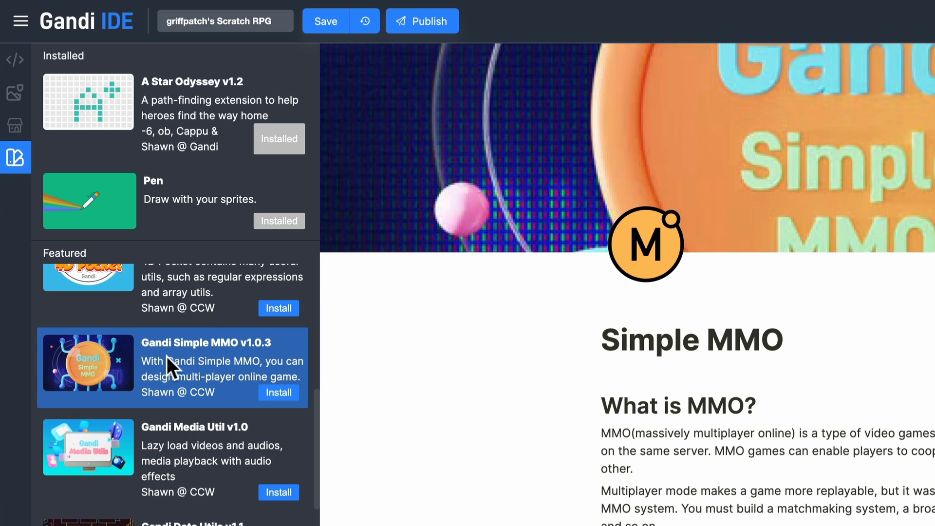
left_click(278, 392)
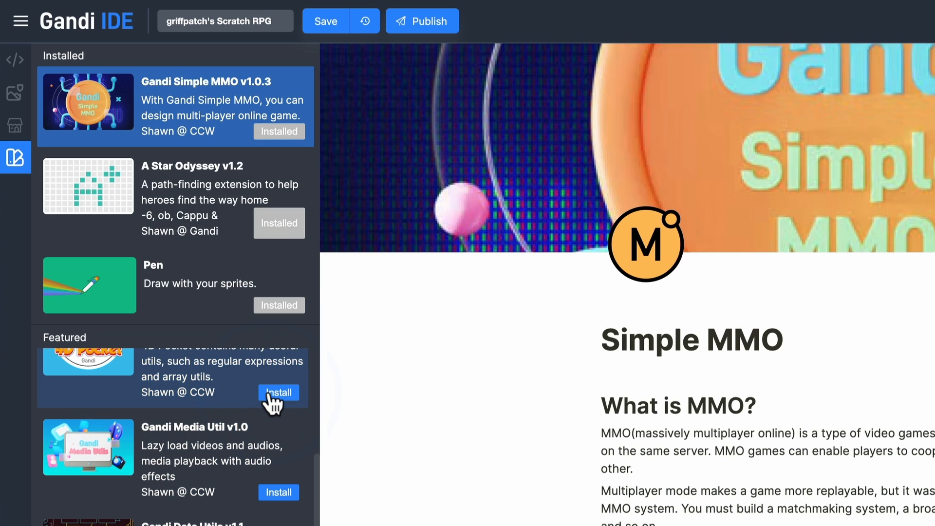
mouse_move(15, 59)
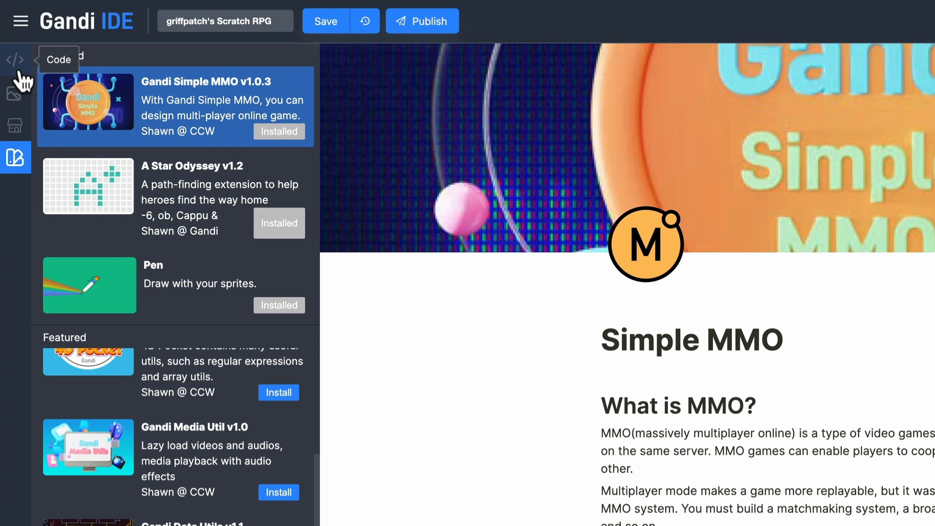
left_click(15, 59)
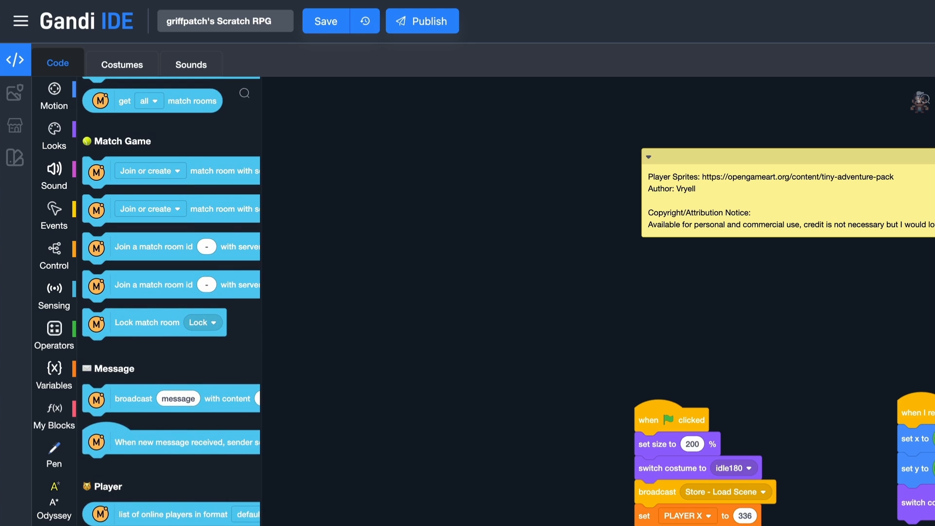
scroll("up", 3)
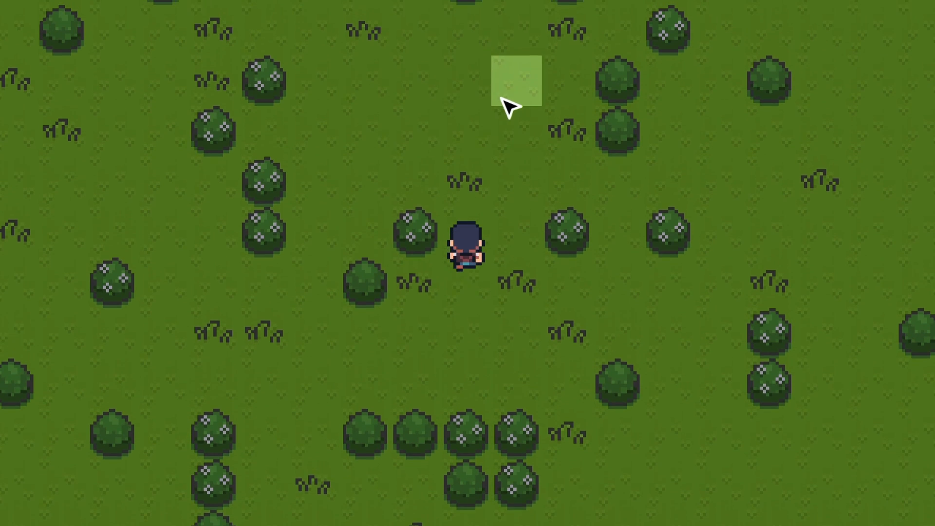
Step: Walk the player to a few clicked grass tiles, then exit the enlarged stage
left_click(333, 331)
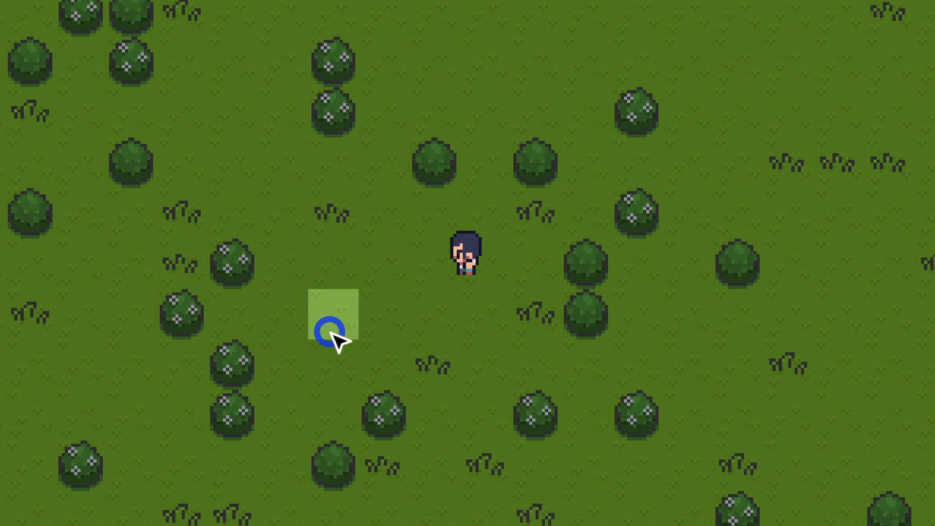
left_click(334, 331)
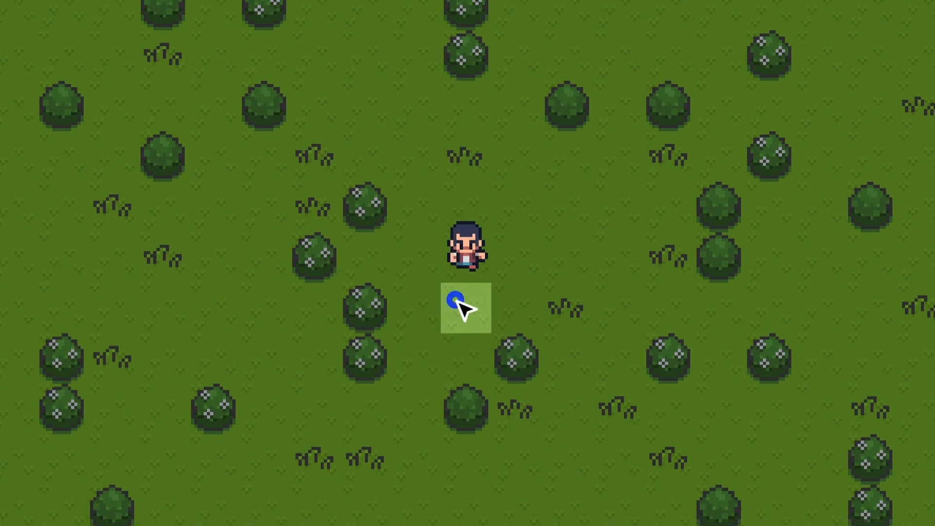
left_click(465, 303)
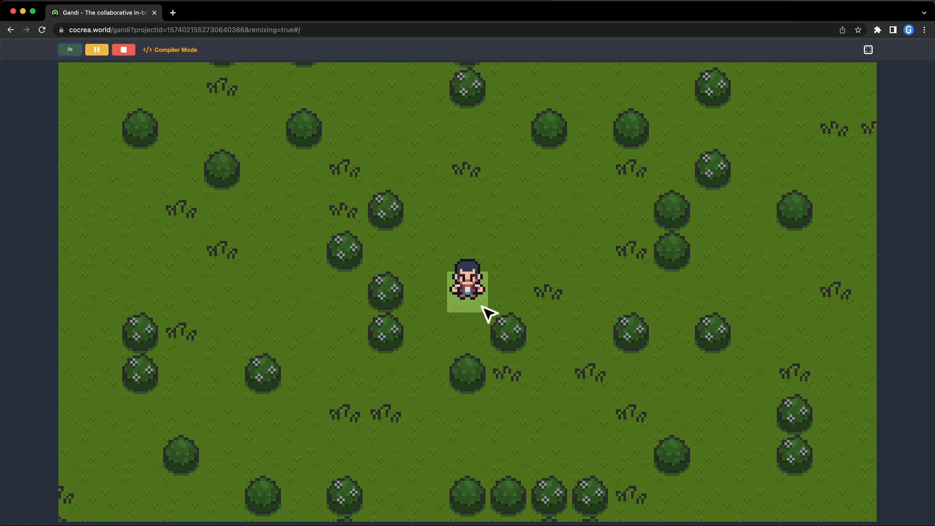
mouse_move(853, 66)
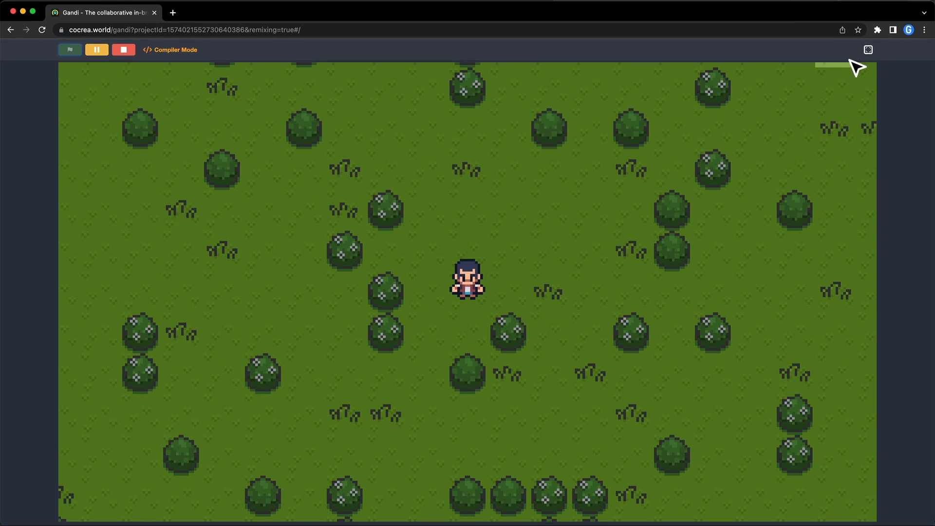
left_click(868, 50)
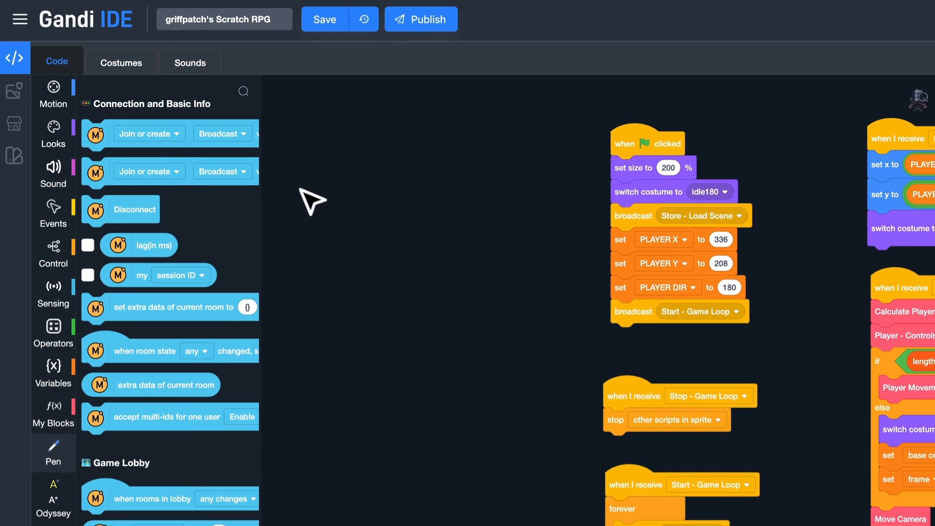
mouse_move(107, 128)
type("R")
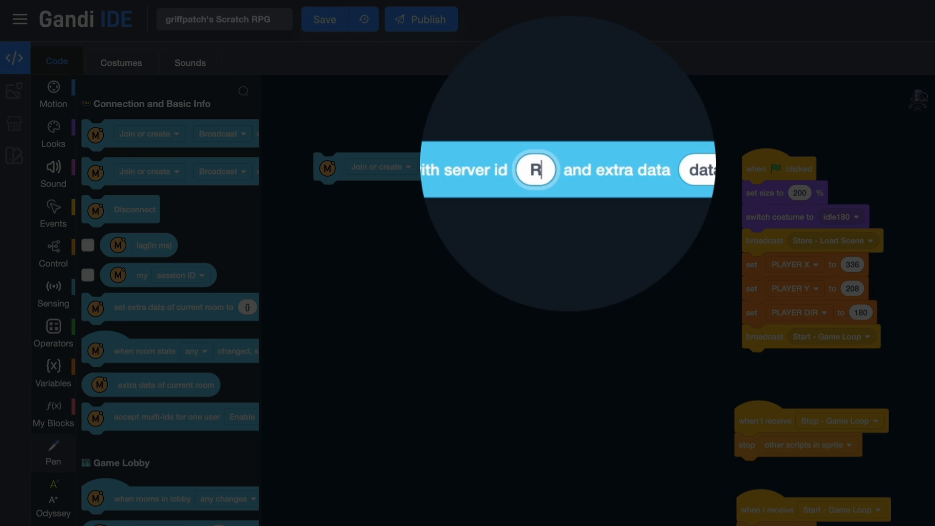
Step: Set the join-or-create block's server id to RGR2 and keep Broadcast as the room type
type("GR2")
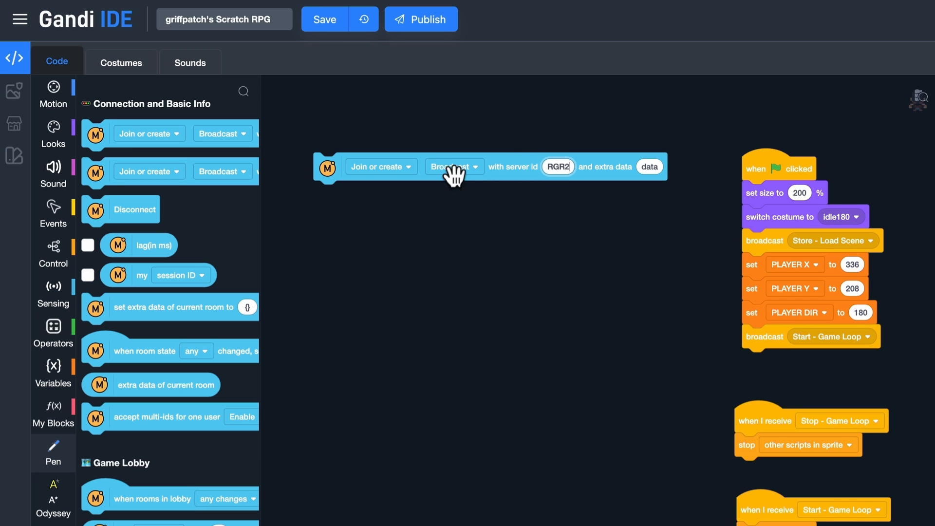
left_click(379, 166)
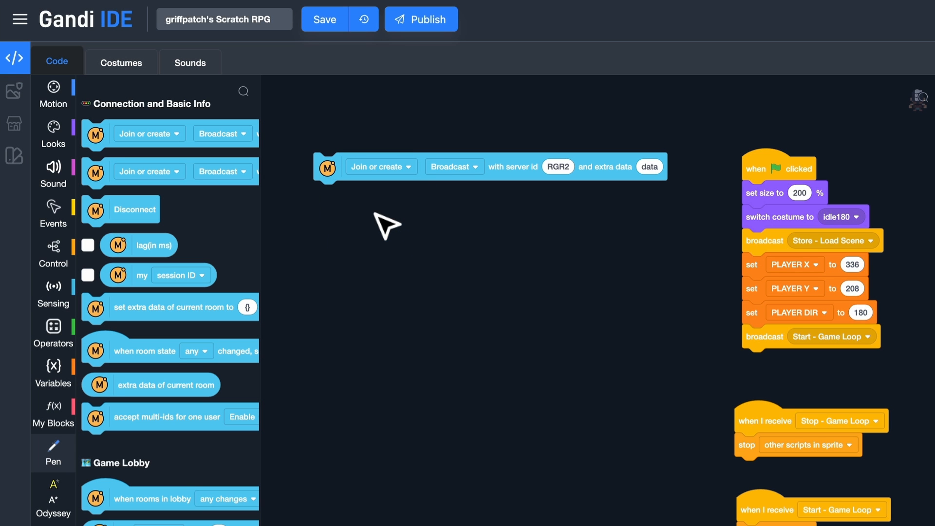
mouse_move(472, 200)
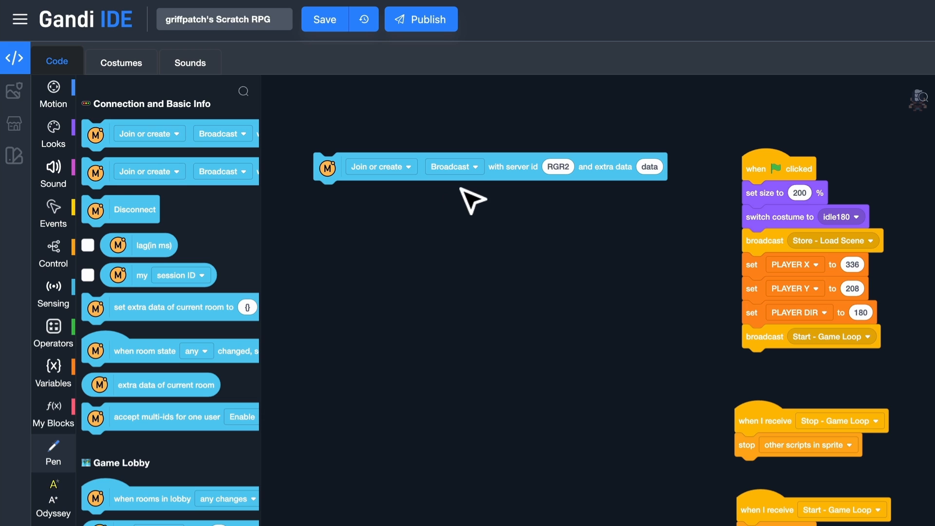
left_click(451, 166)
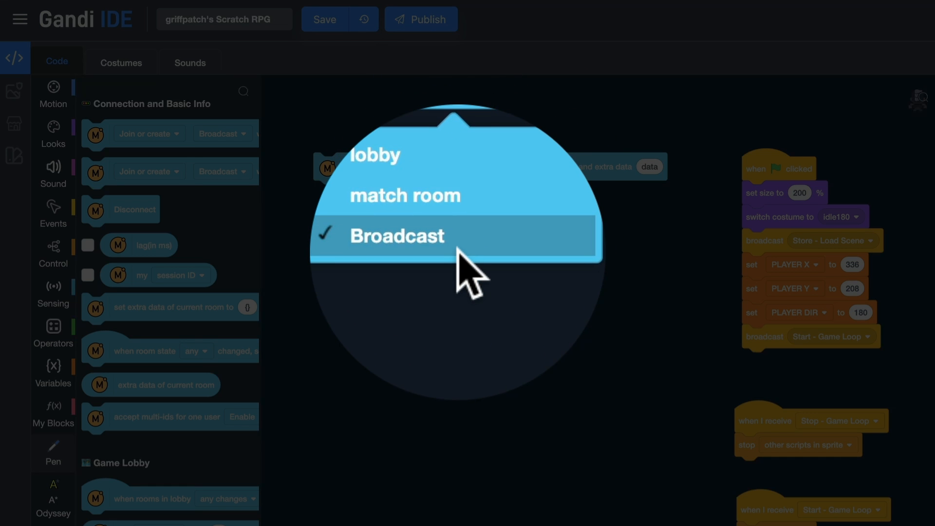
left_click(396, 234)
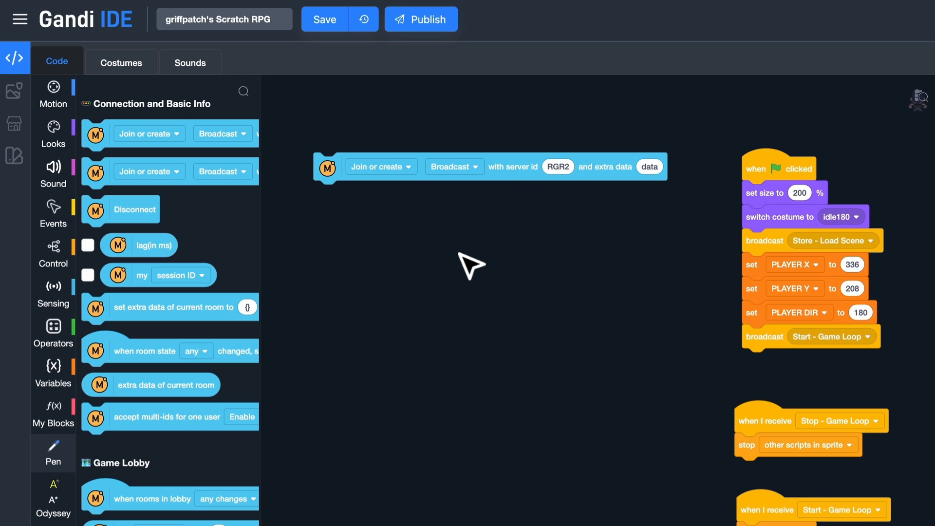
mouse_move(648, 169)
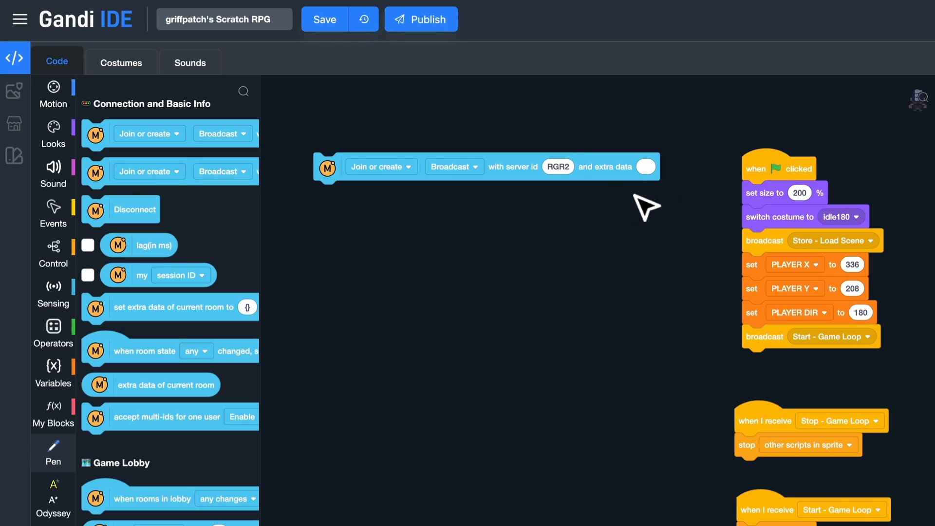
mouse_move(125, 274)
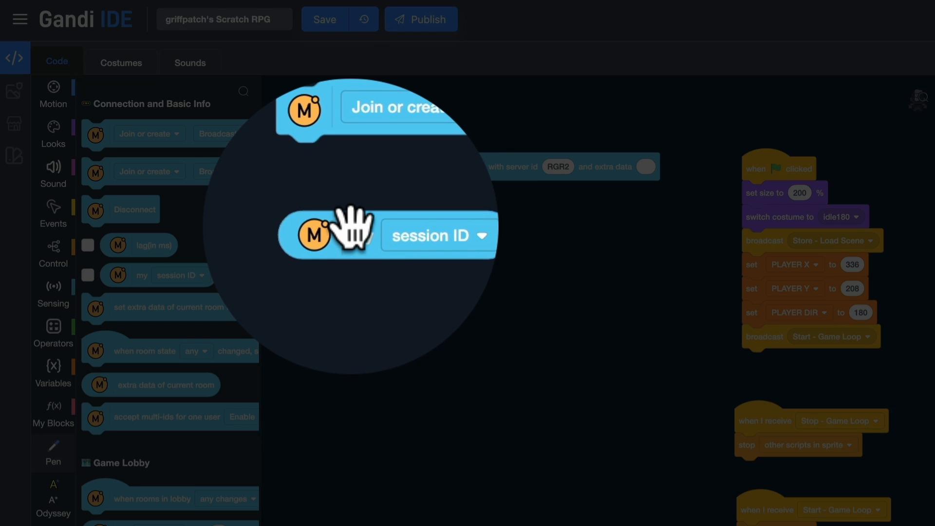
Step: Place a 'my session ID' reporter in the workspace to read its value (NaN)
left_click(426, 233)
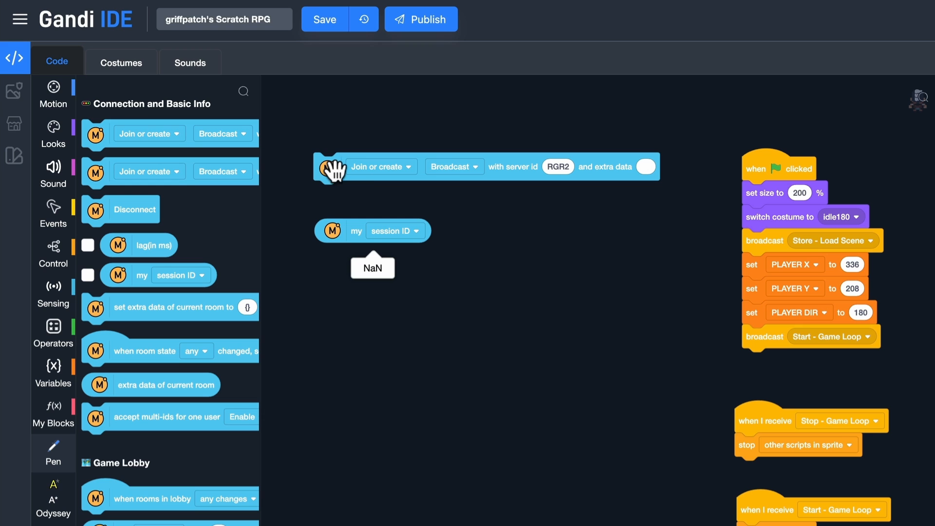
mouse_move(366, 207)
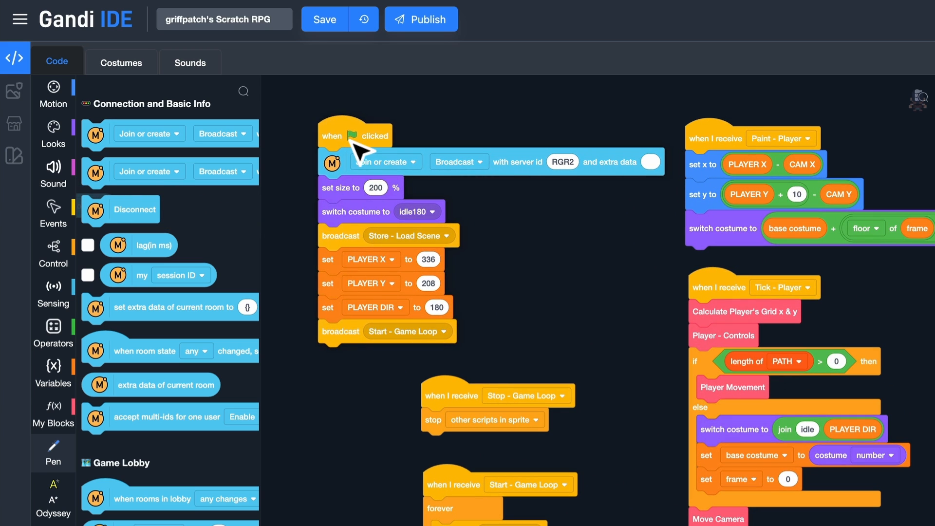
mouse_move(477, 192)
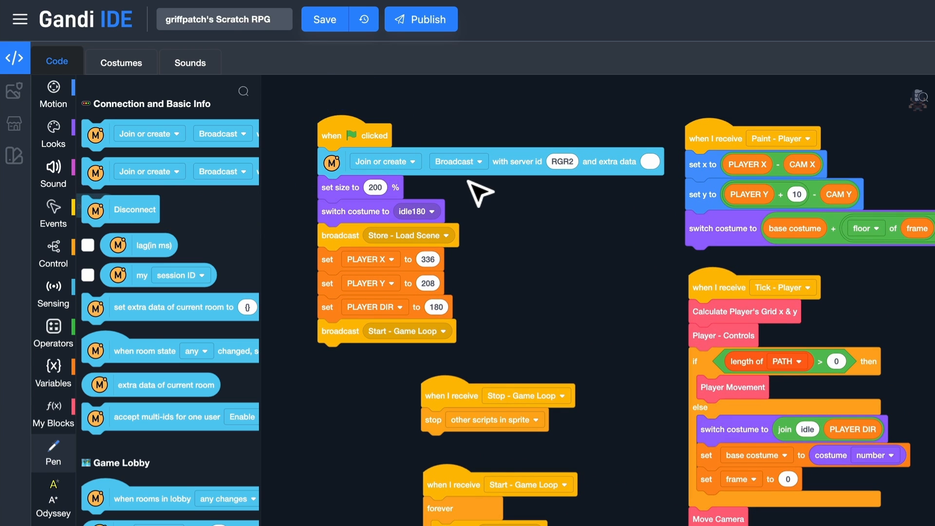
mouse_move(497, 200)
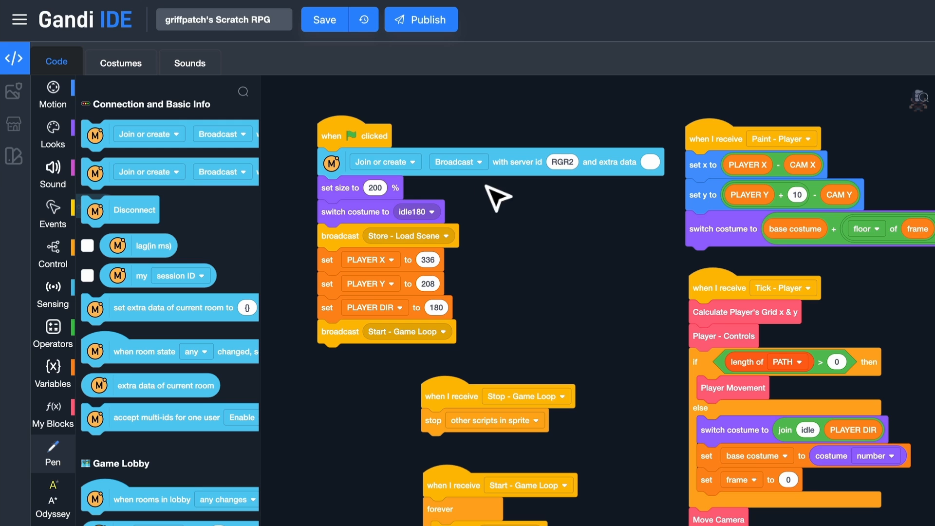
Step: Add a Simple MMO 'set Extra Data' block under the Paint - Player script
scroll("down", 3)
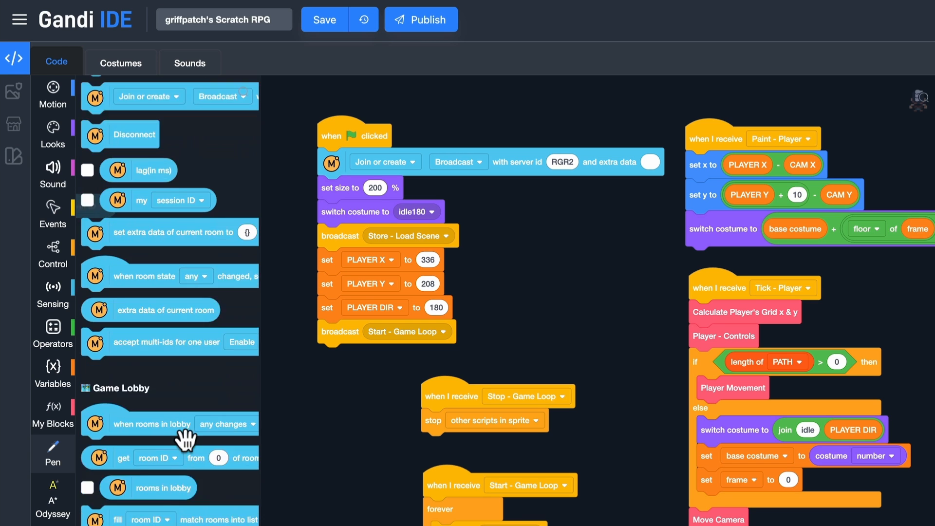
scroll("down", 3)
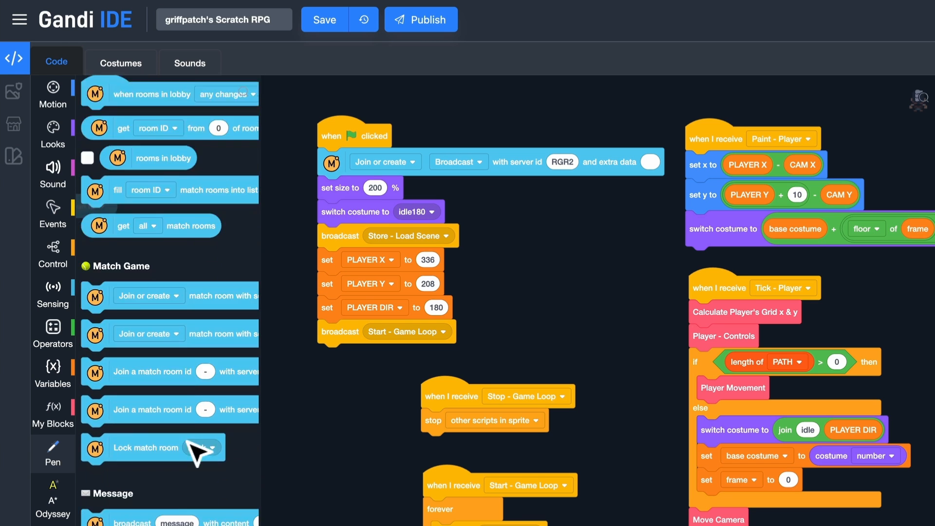
scroll("down", 3)
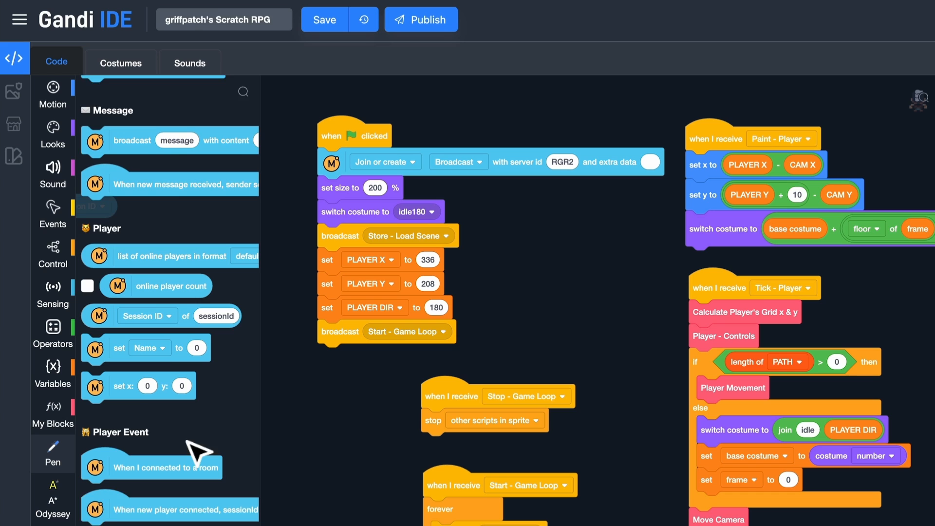
scroll("down", 3)
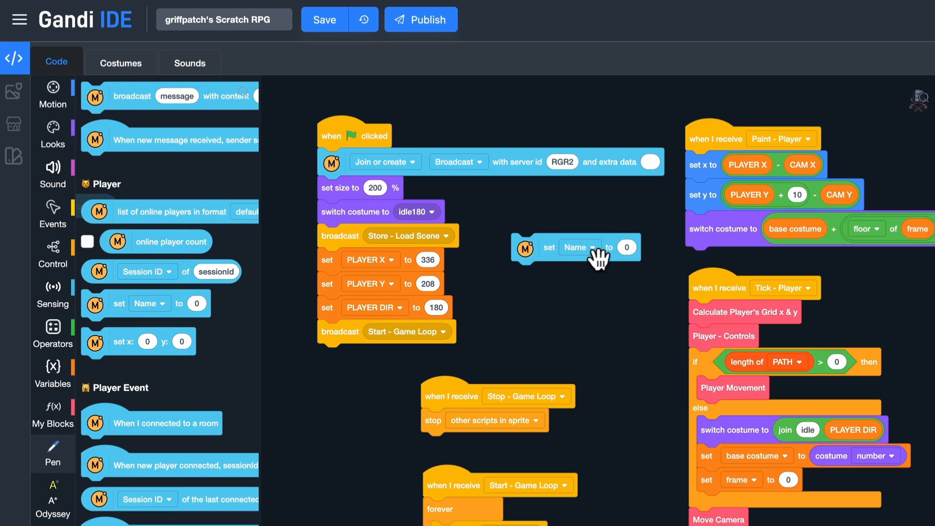
left_click(573, 247)
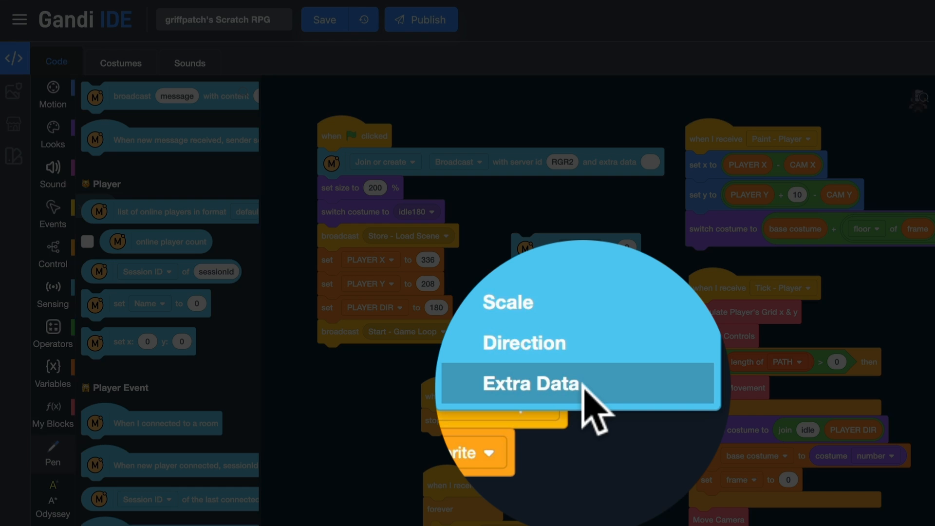
left_click(530, 382)
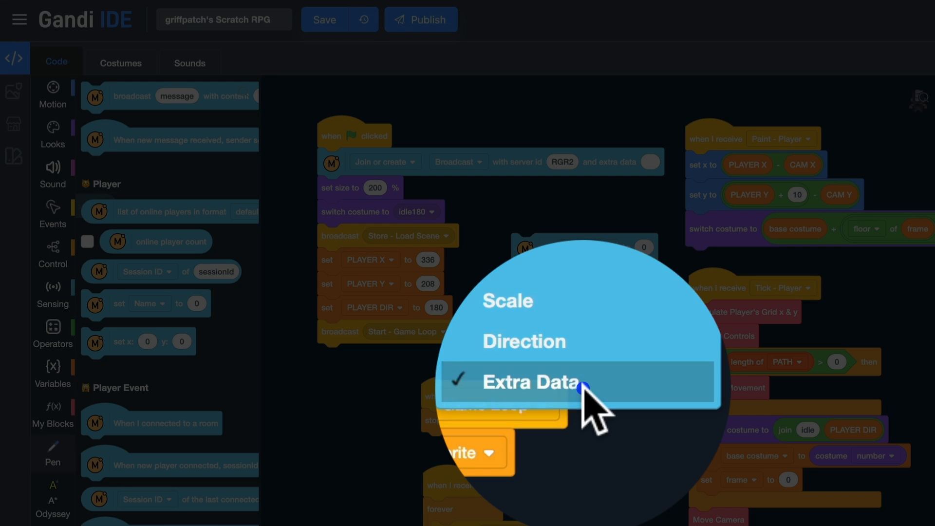
left_click(529, 382)
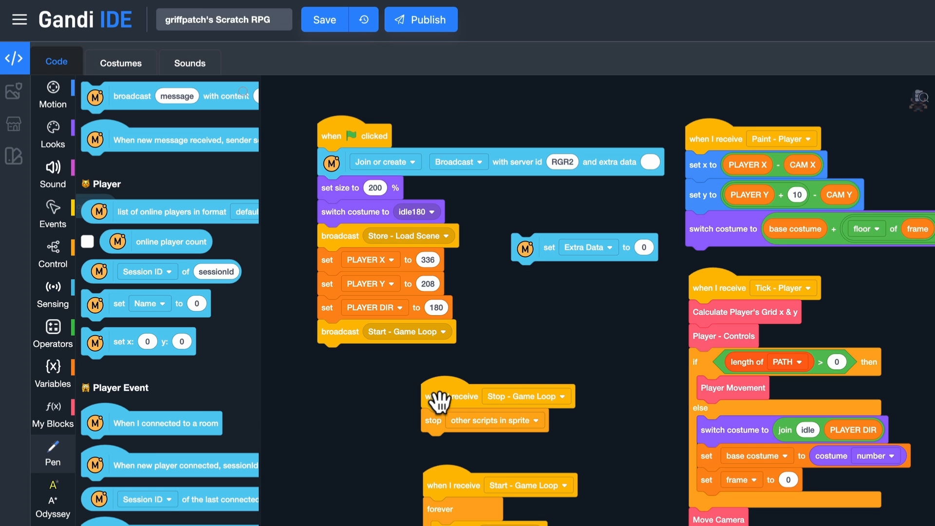
mouse_move(107, 344)
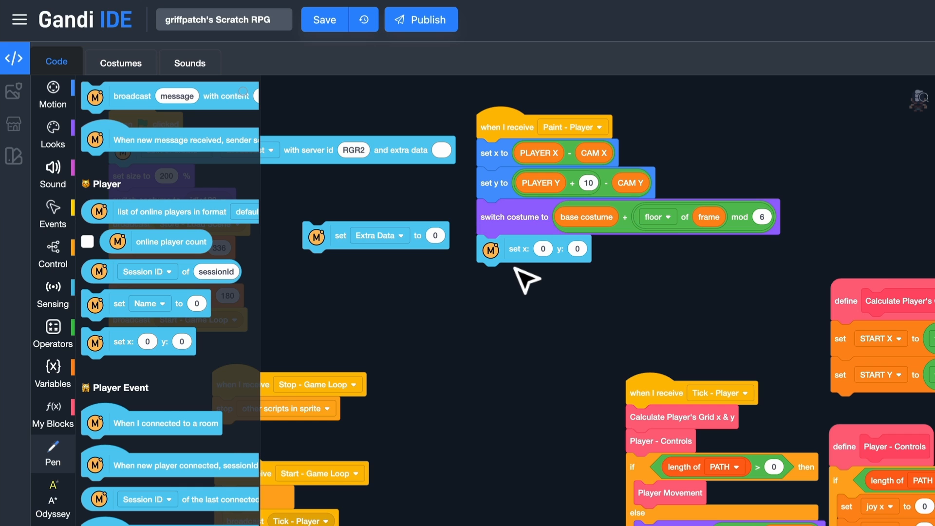
mouse_move(536, 154)
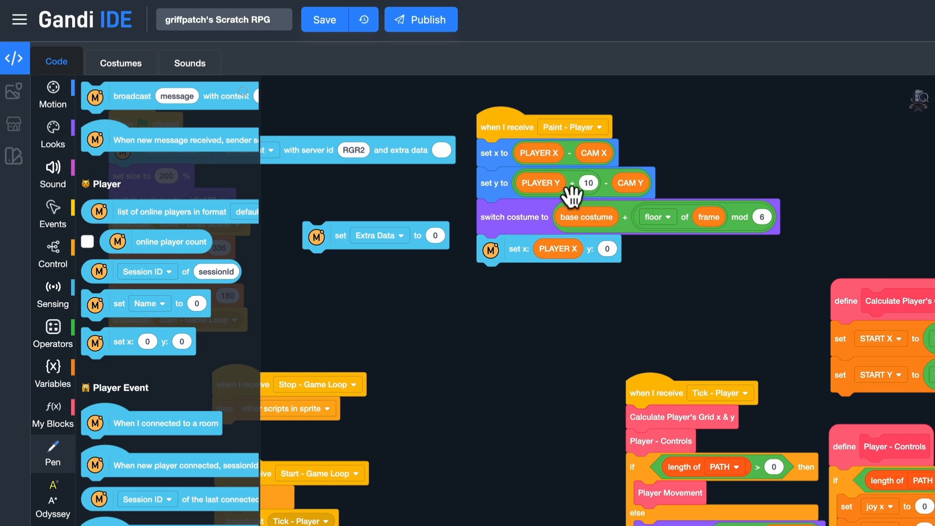
Step: Fill position with PLAYER X and PLAYER Y + 10 and Extra Data with the costume number
right_click(579, 185)
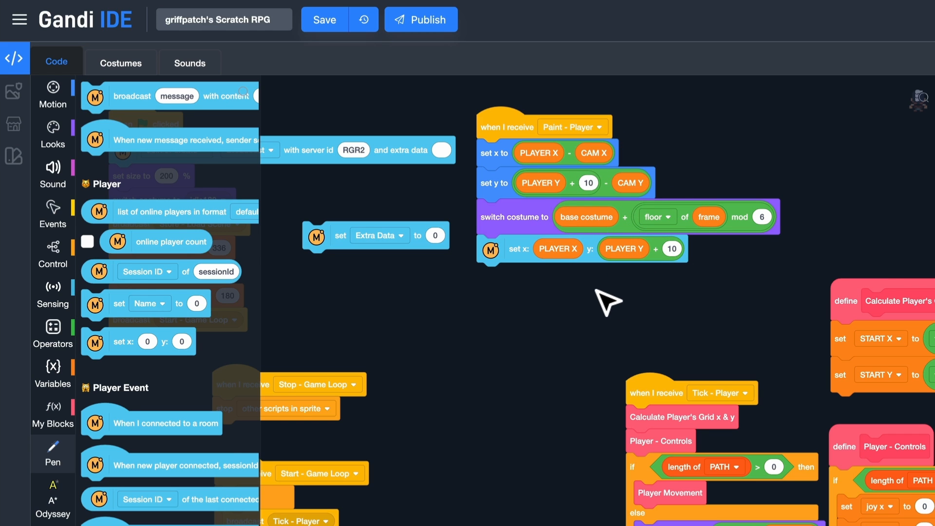
mouse_move(390, 254)
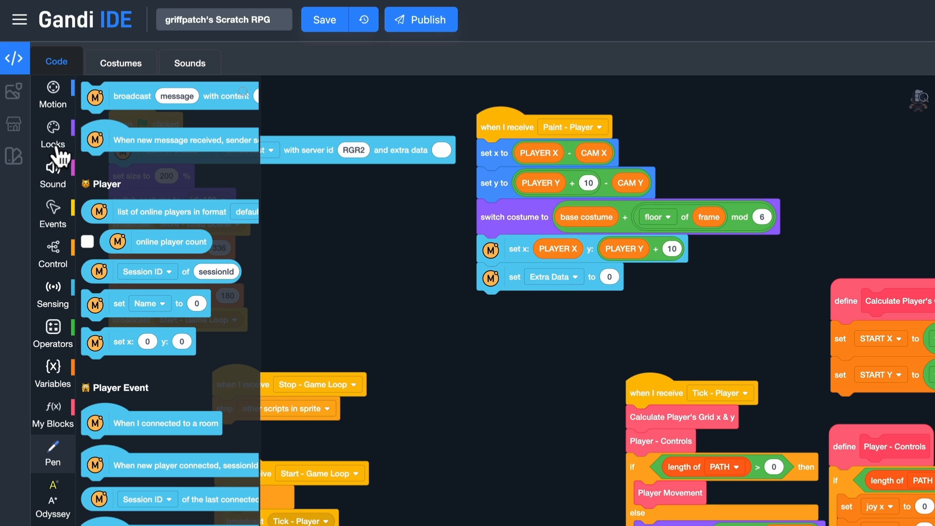
left_click(53, 136)
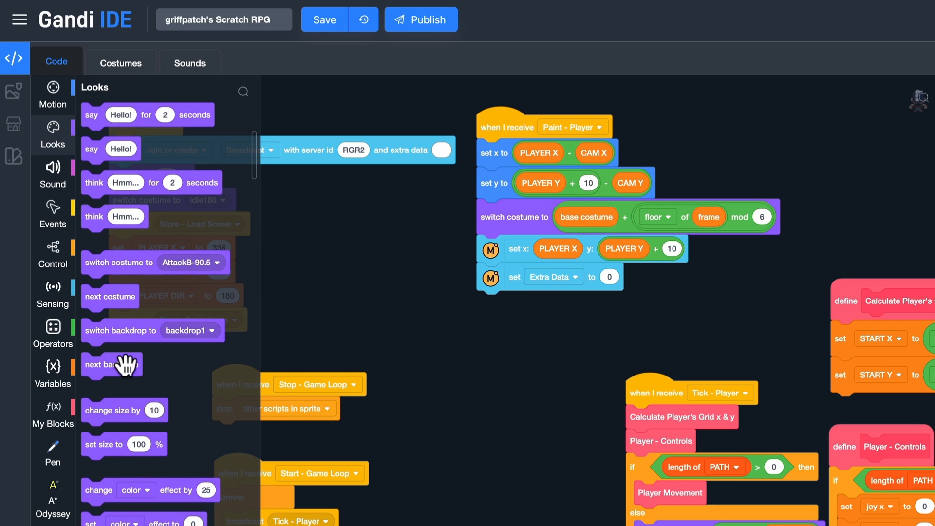
scroll("down", 3)
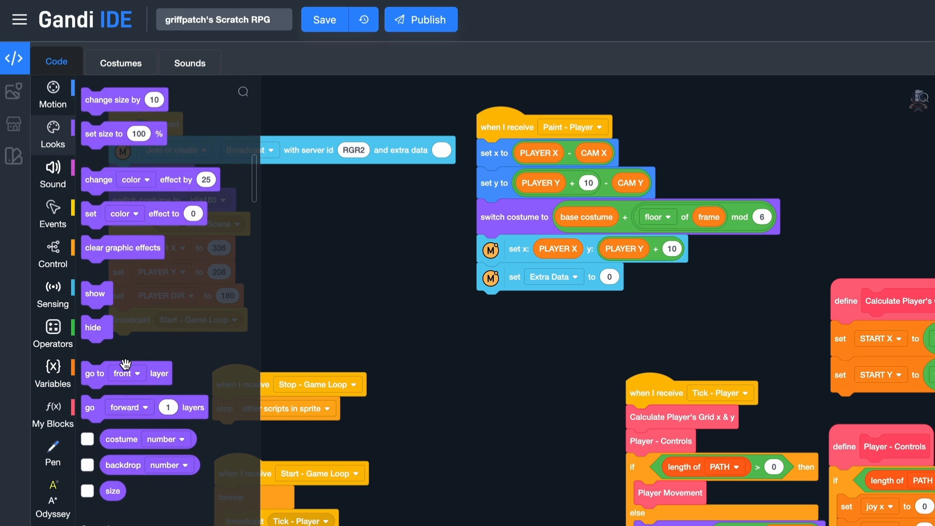
scroll("down", 3)
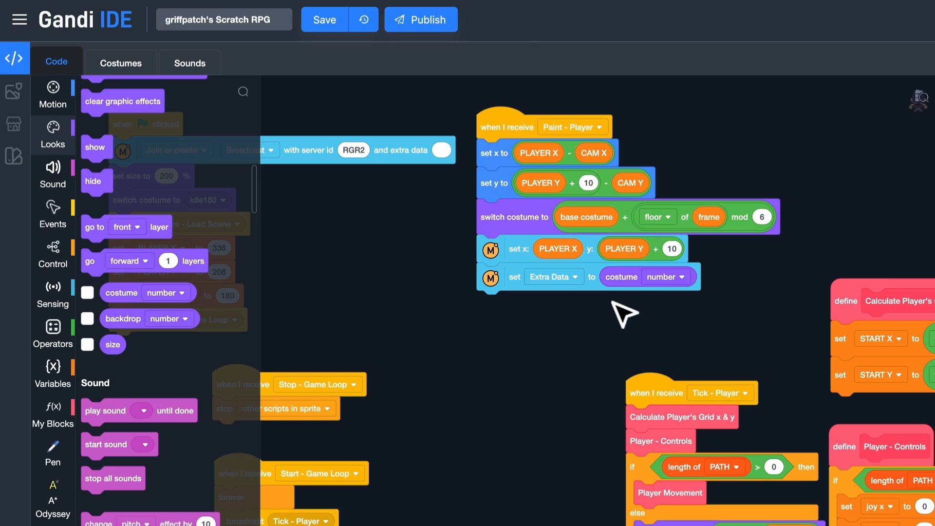
mouse_move(480, 349)
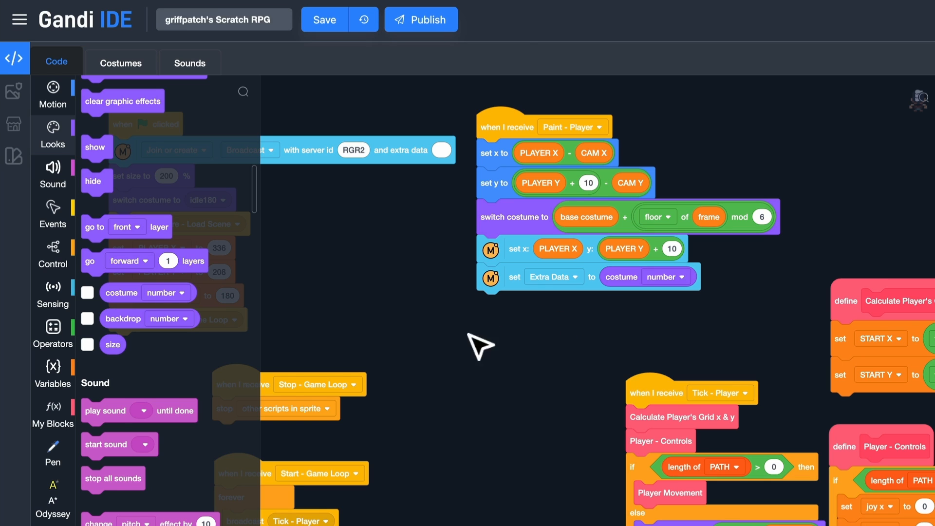
left_click(53, 454)
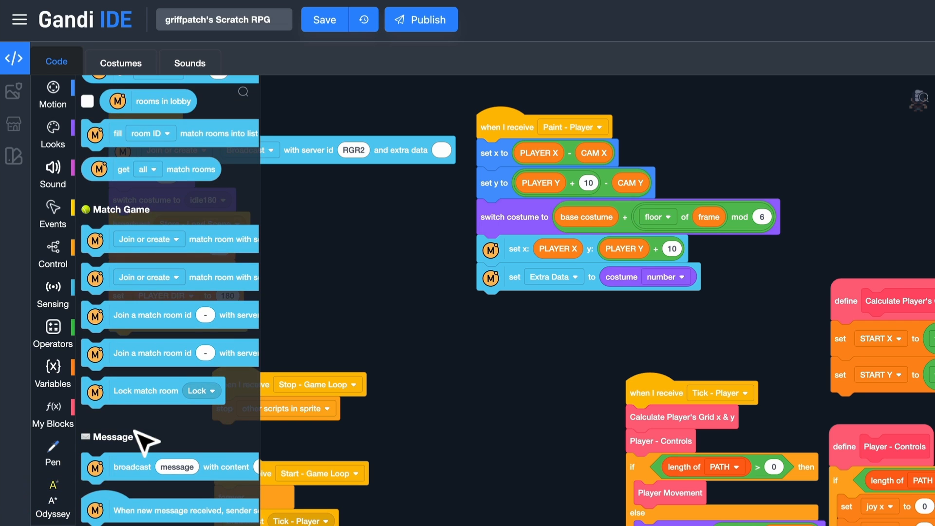
Step: Add a 'When I connected to a room' hat and a clone block using Session ID from 0 of players
scroll("down", 3)
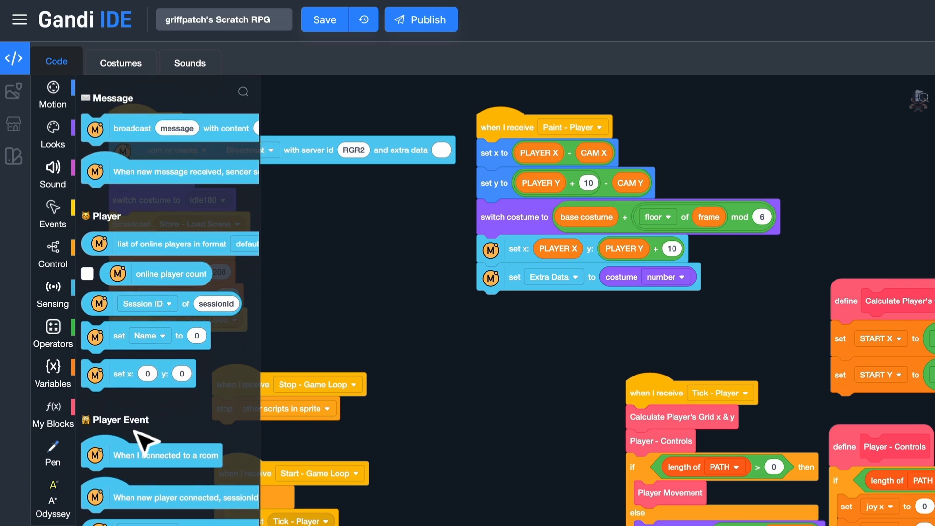
scroll("down", 3)
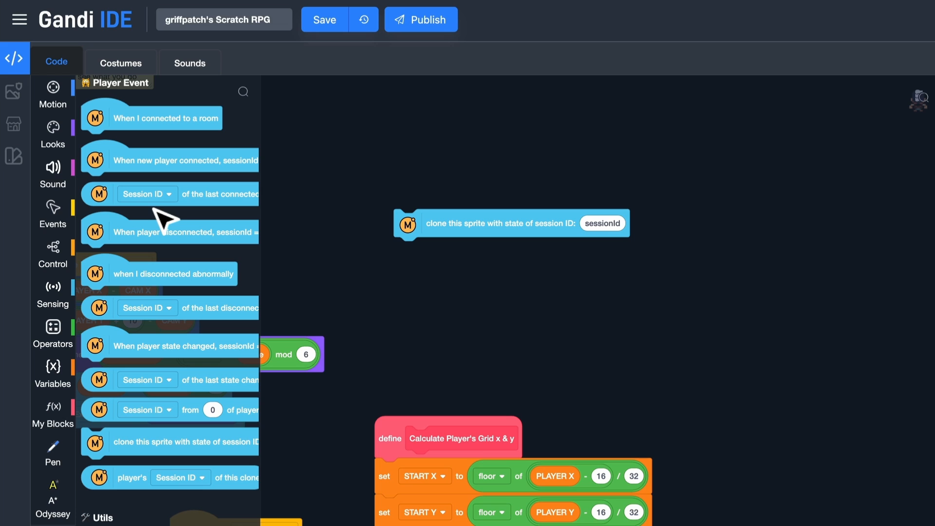
mouse_move(398, 234)
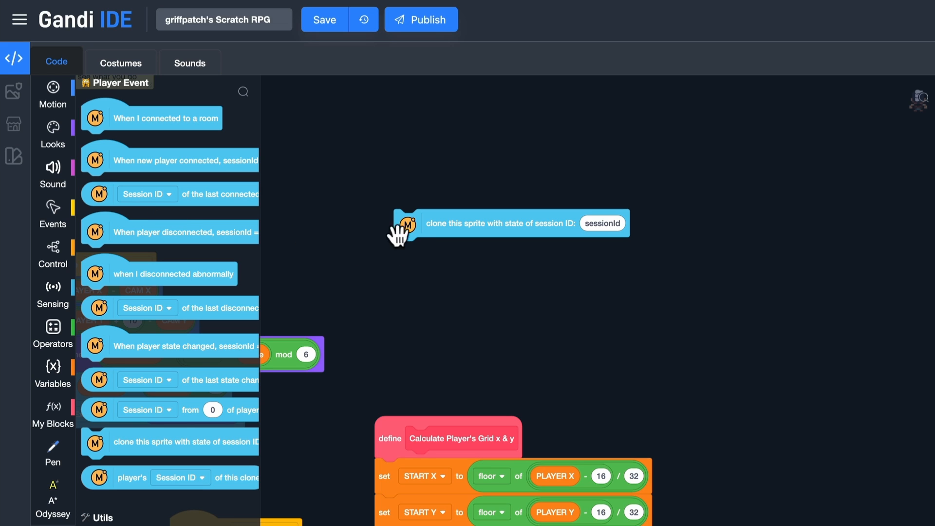
mouse_move(388, 282)
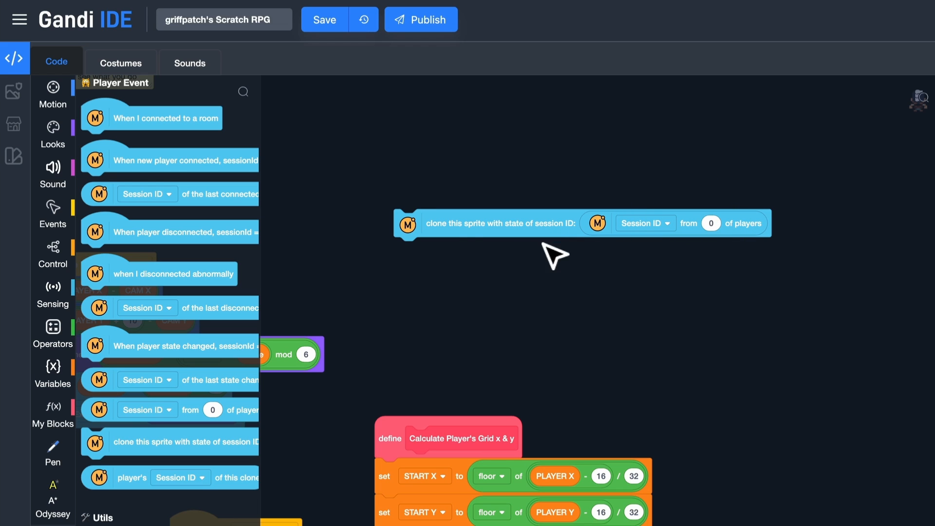
mouse_move(185, 165)
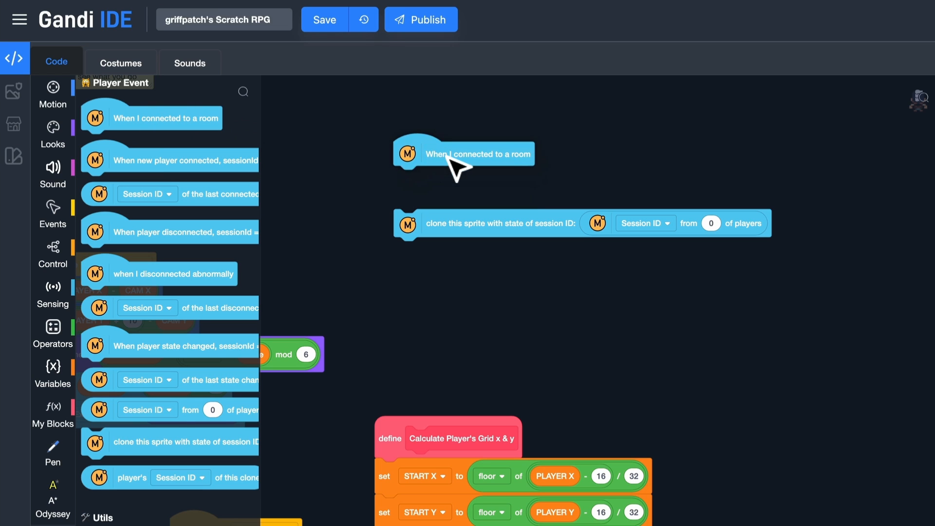
mouse_move(386, 201)
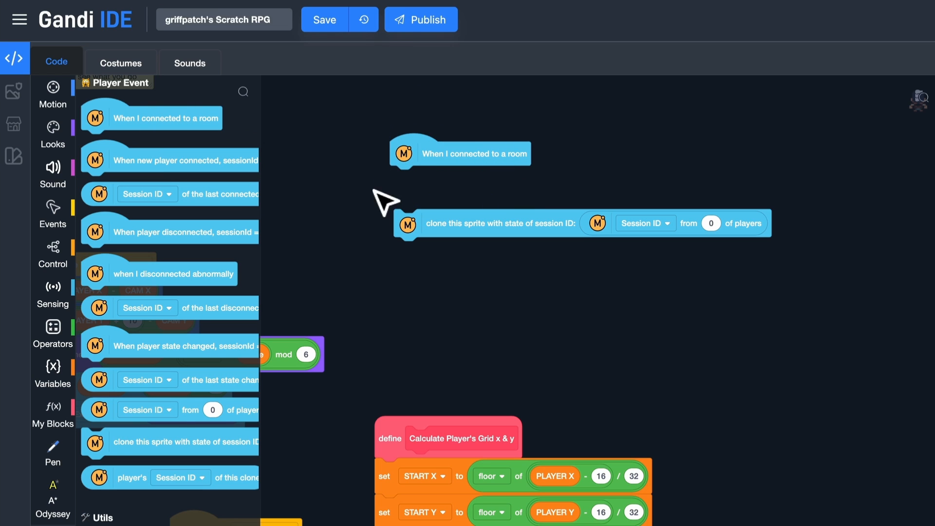
left_click(52, 369)
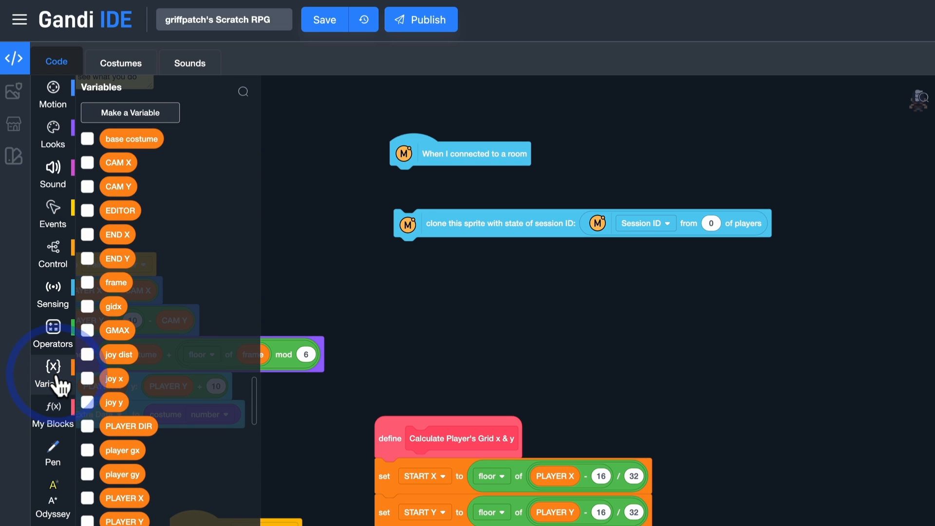
mouse_move(148, 130)
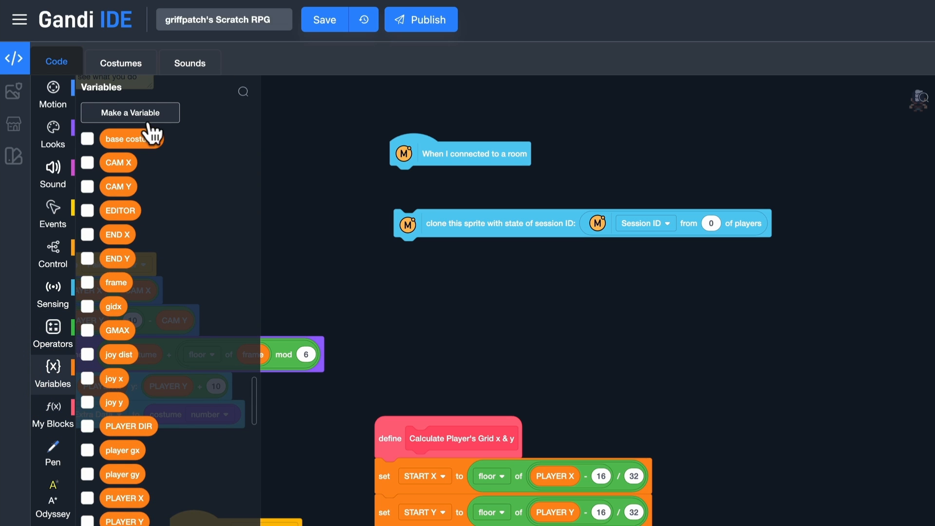
Step: Create variable pidx, set it to 0 under the connect hat, and fetch a repeat loop for cloning
left_click(130, 112)
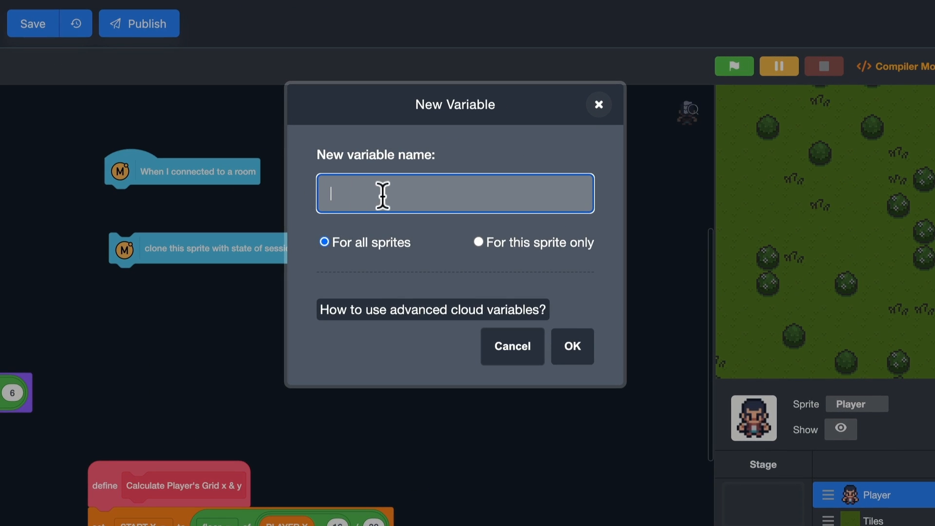
mouse_move(335, 196)
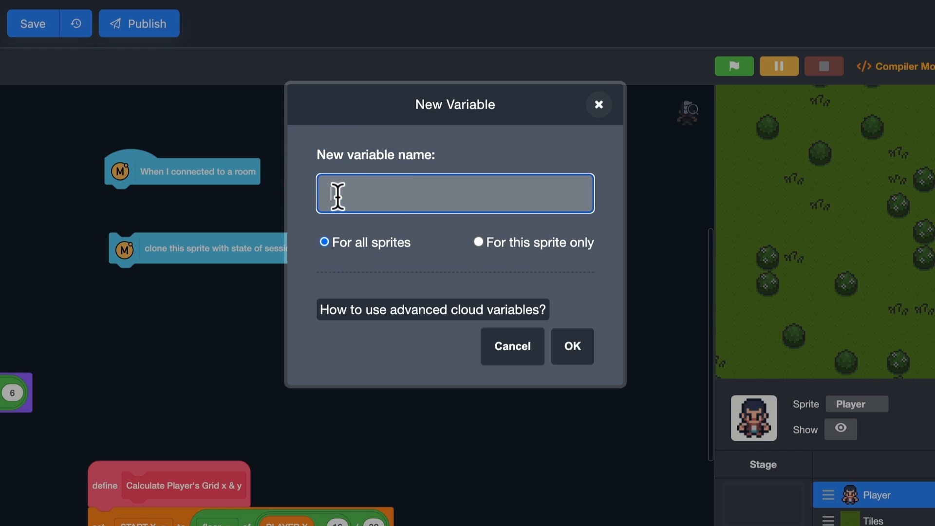
type("pidx")
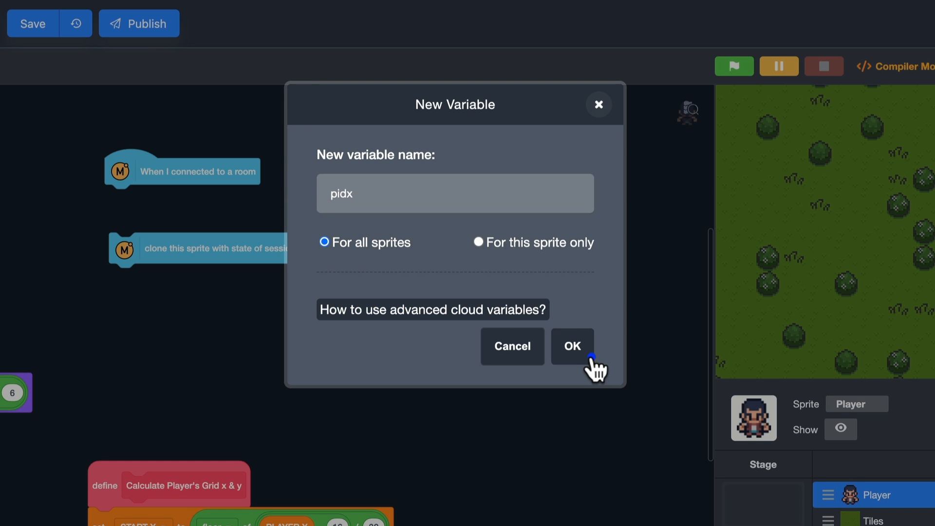
left_click(571, 346)
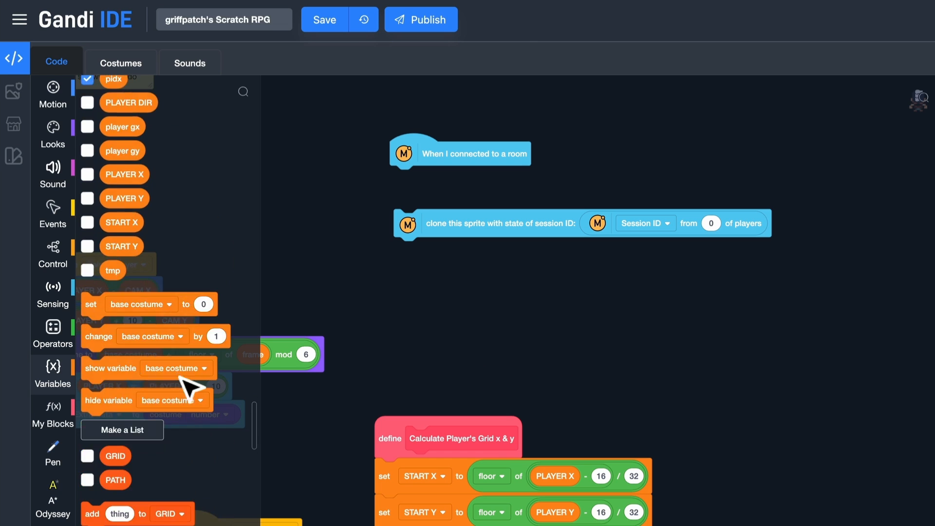
left_click(449, 177)
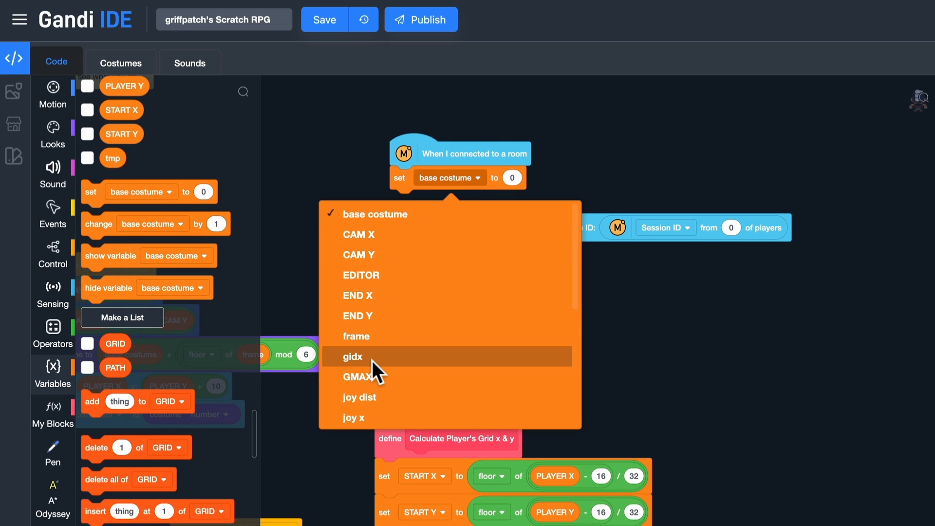
left_click(353, 356)
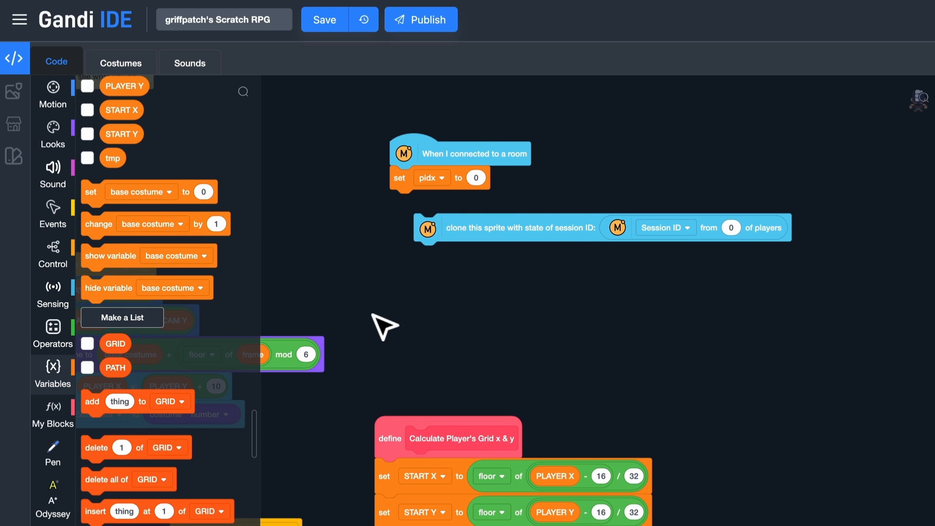
left_click(53, 255)
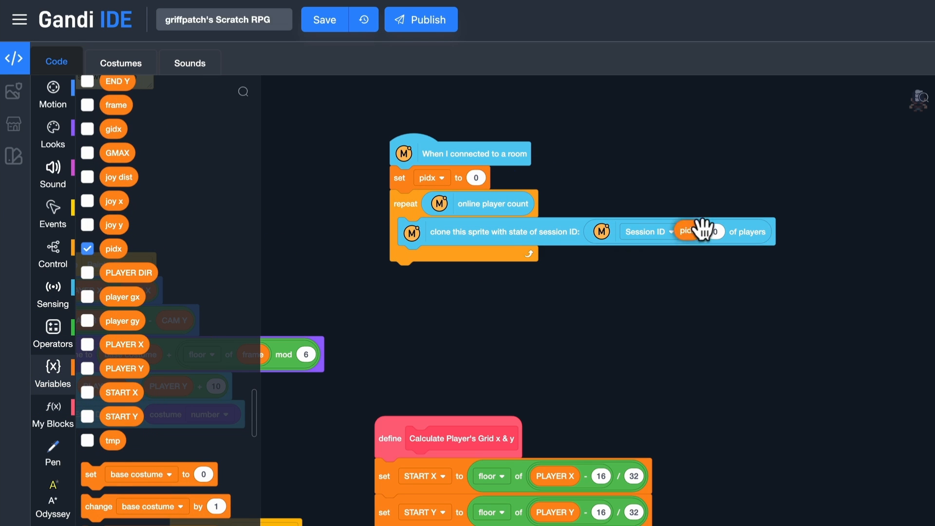
scroll("down", 3)
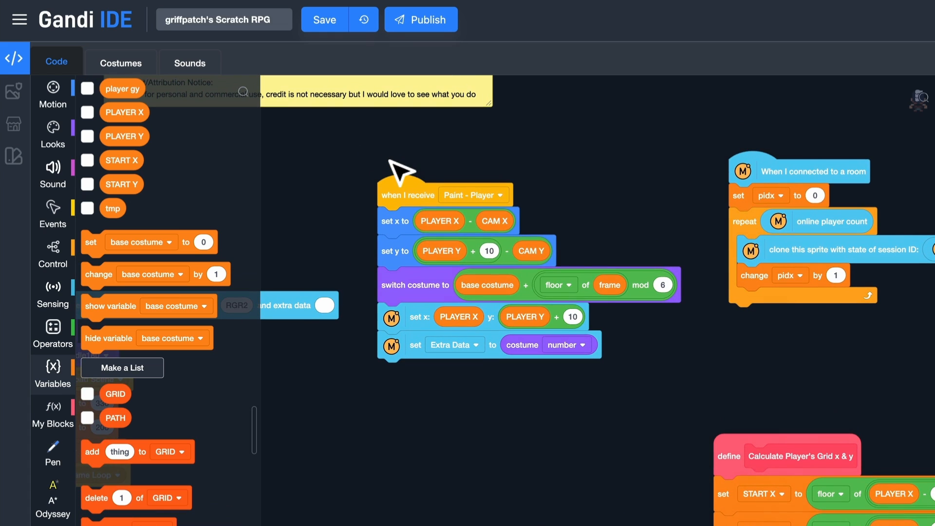
mouse_move(444, 249)
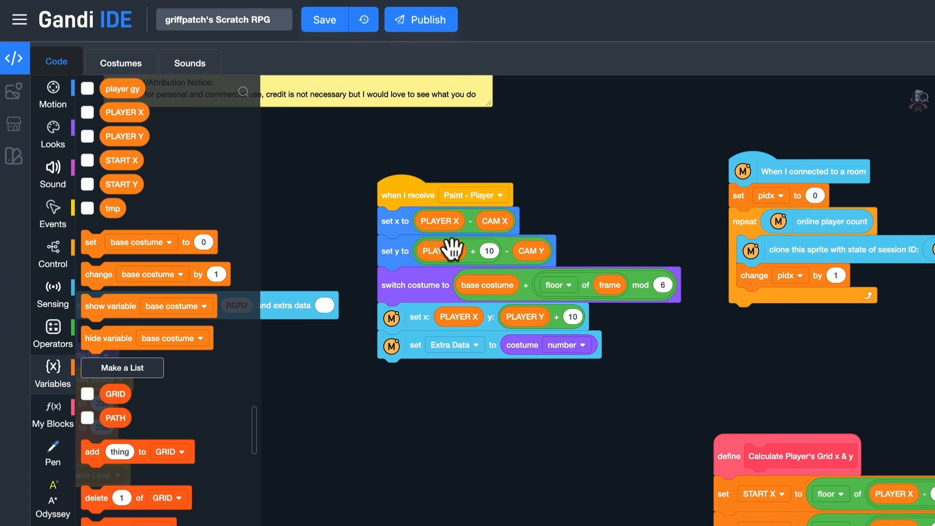
mouse_move(53, 249)
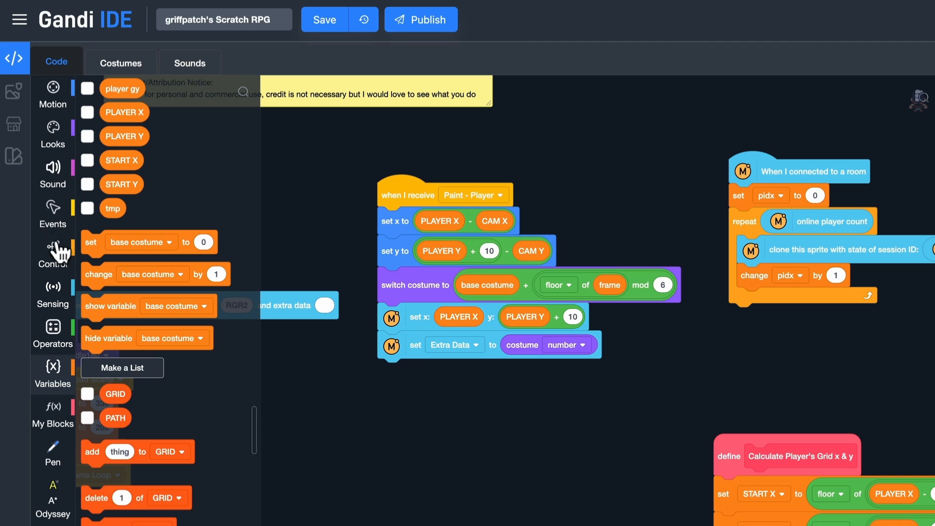
Step: Add an 'is a clone?' if-else in Paint - Player with set x/y minus CAM for clones
left_click(53, 255)
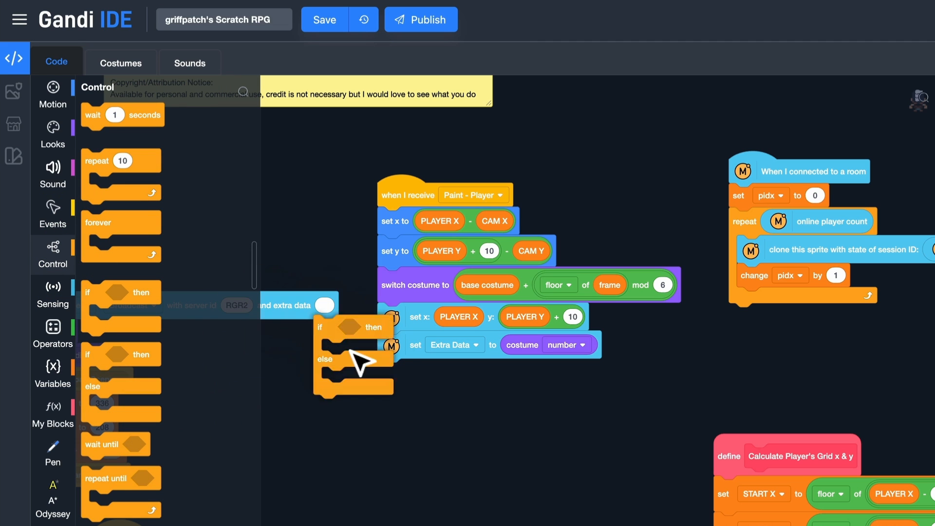
scroll("down", 3)
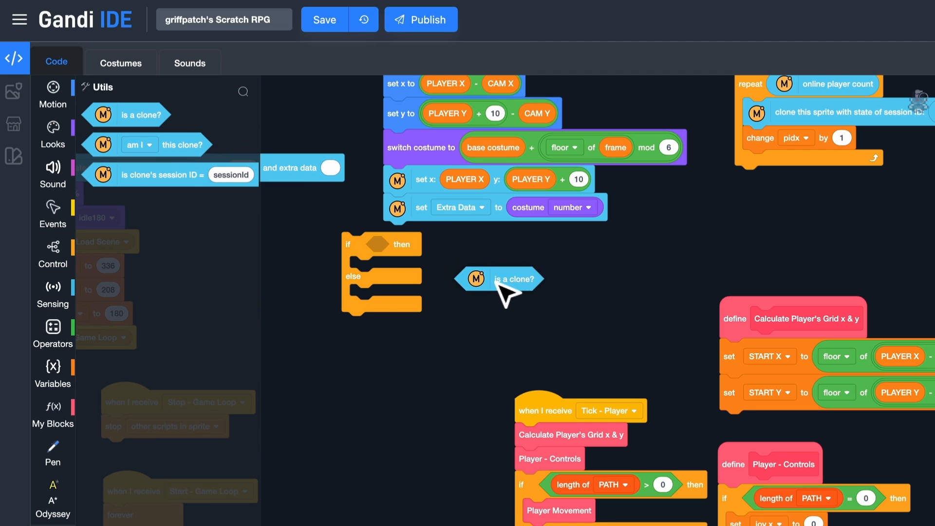
mouse_move(498, 279)
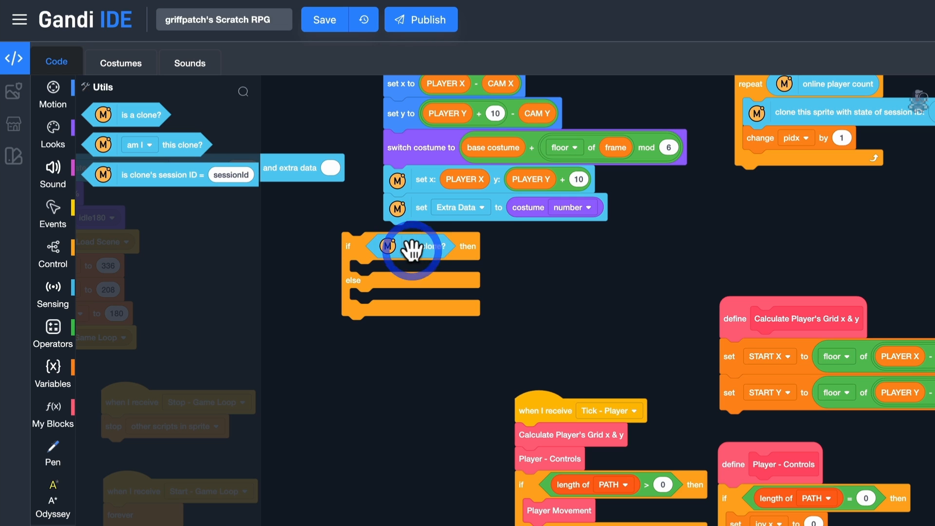
left_click(52, 94)
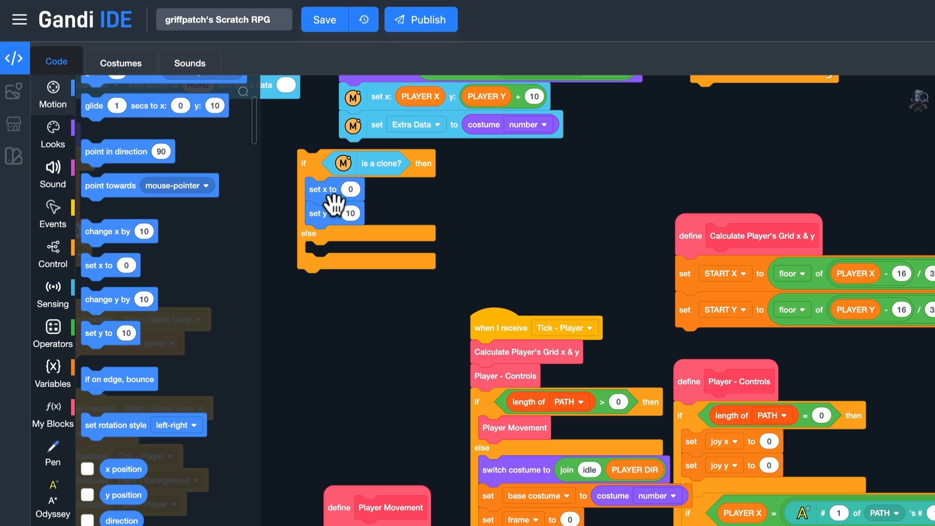
left_click(53, 133)
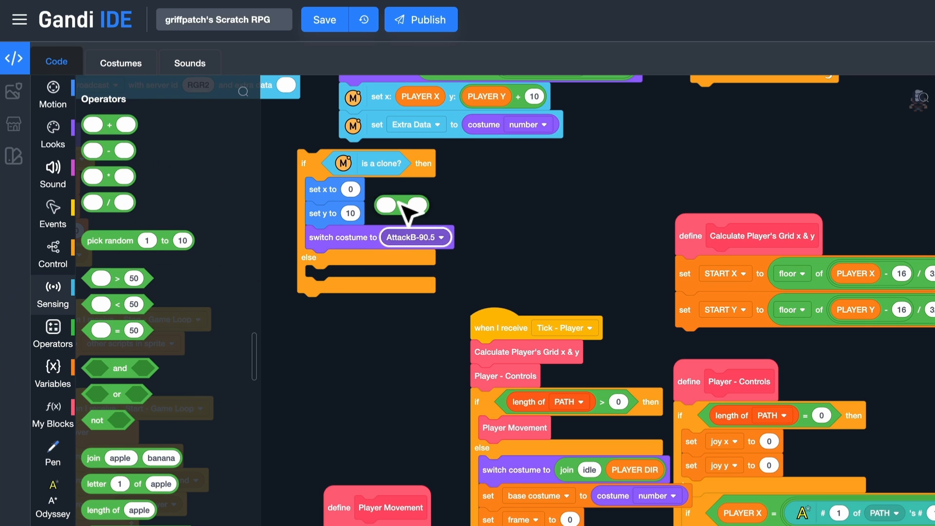
Step: Switch the clone's costume to its player's synced Extra Data value
left_click(53, 372)
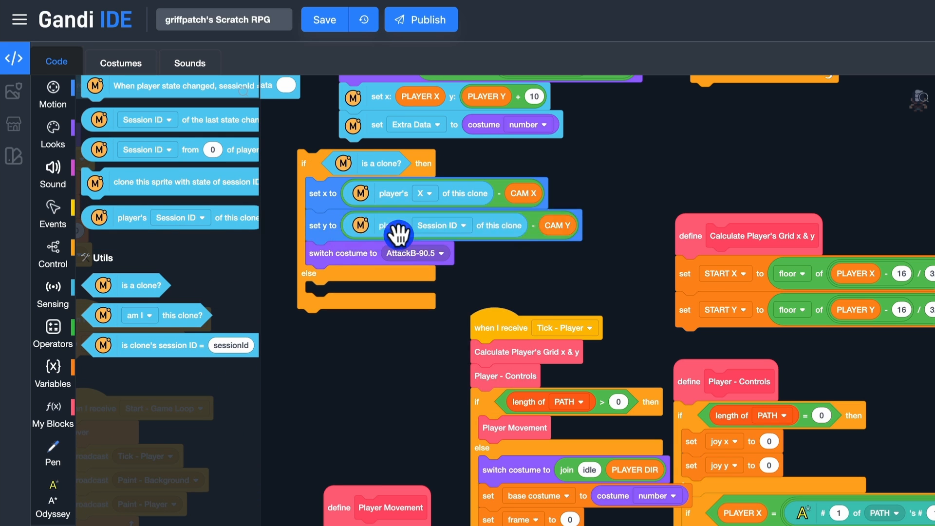
left_click(440, 255)
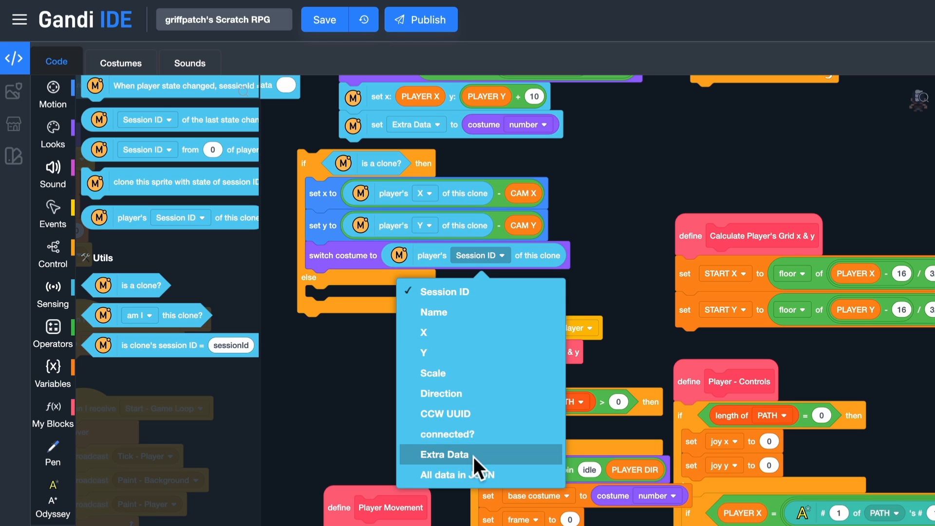
left_click(444, 454)
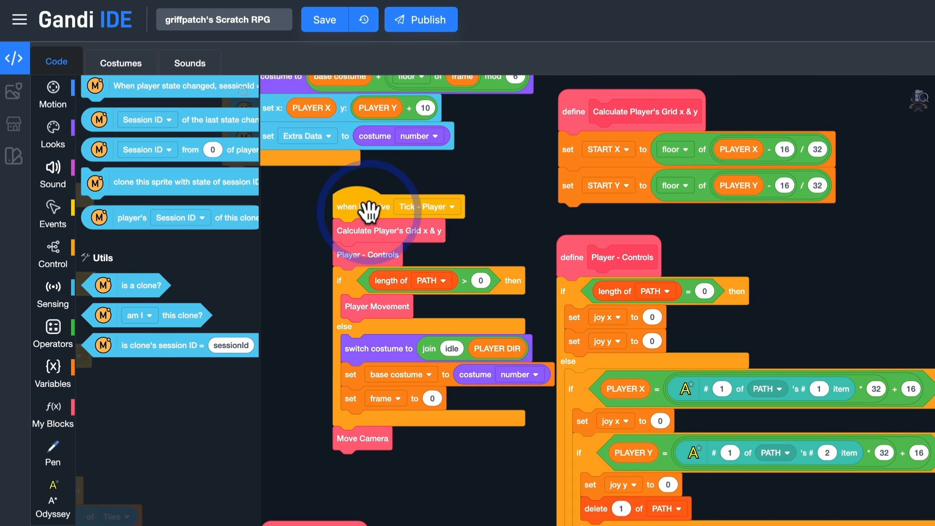
Step: Wrap Tick - Player's blocks in an 'if not is a clone?' check
left_click(53, 253)
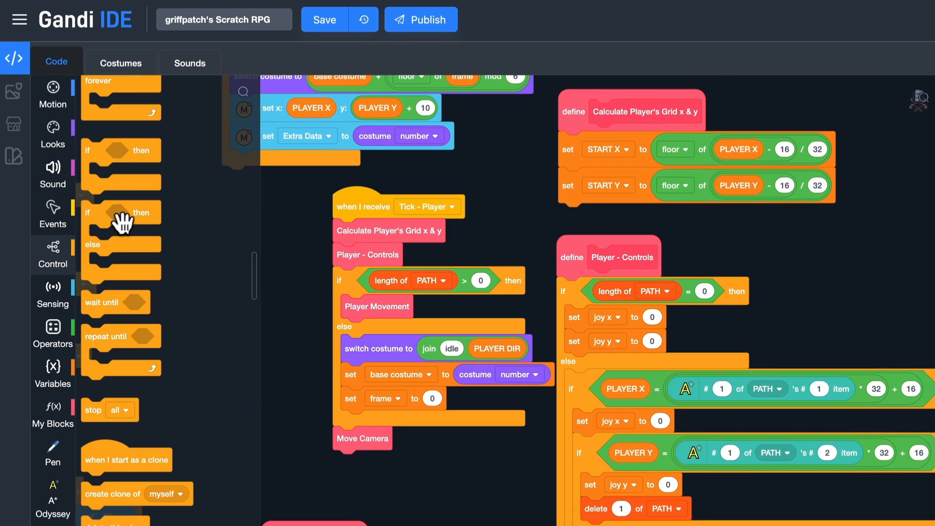
left_click(52, 334)
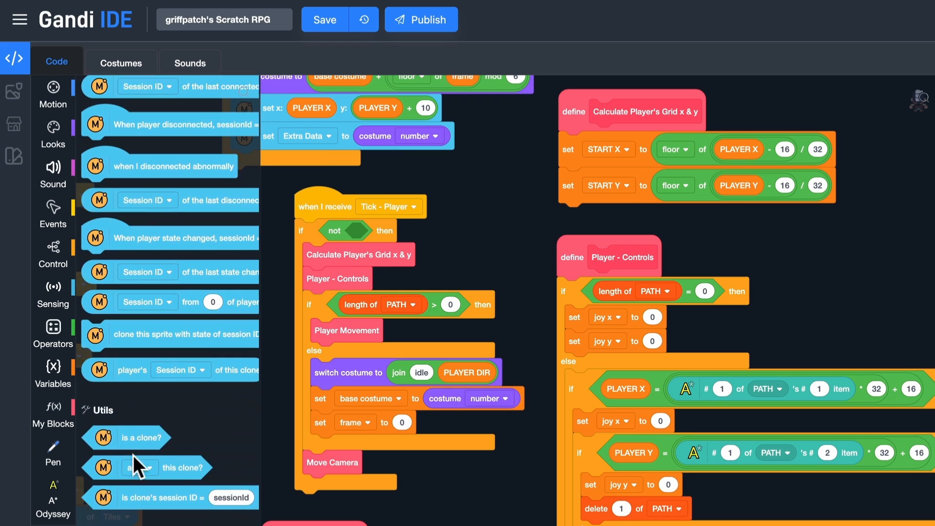
scroll("down", 3)
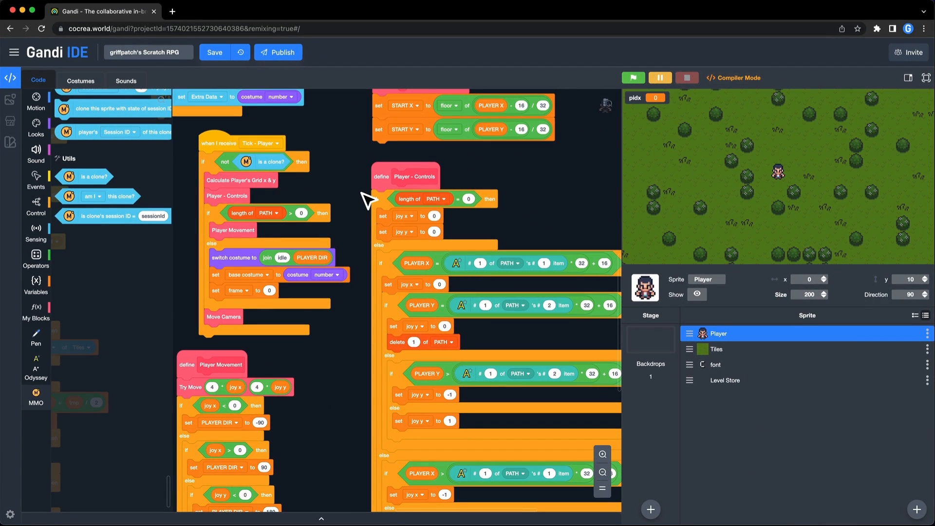
Step: Bring in an 'accept multi-ids for one user: Enable' Simple MMO block near the clone loop
scroll("up", 3)
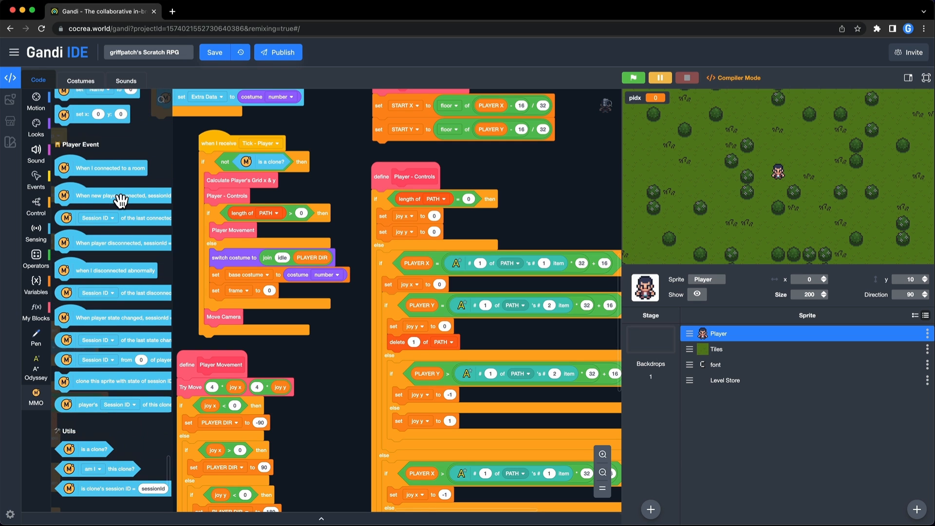
scroll("down", 3)
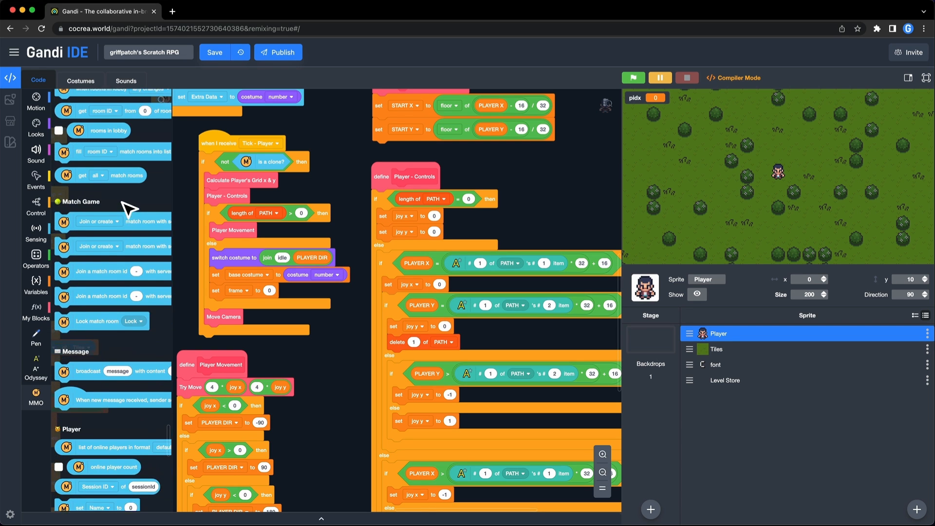
scroll("up", 3)
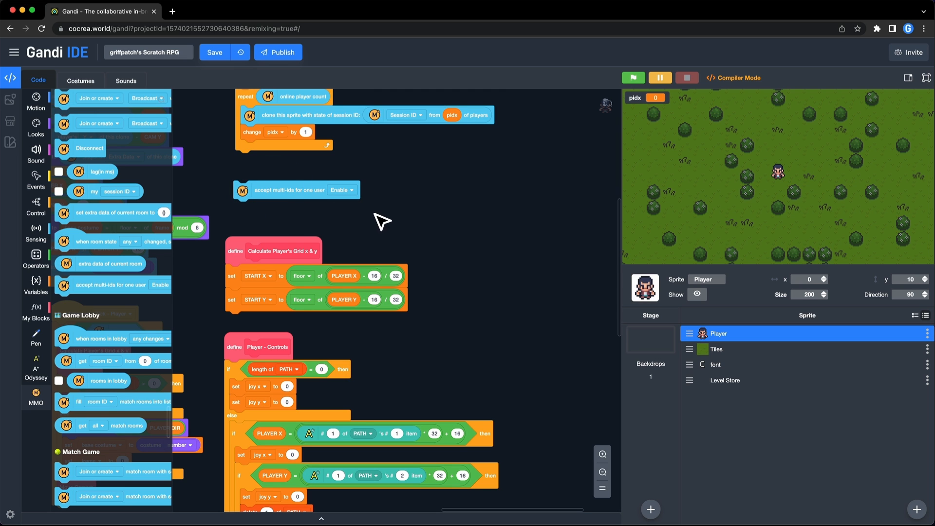
mouse_move(277, 192)
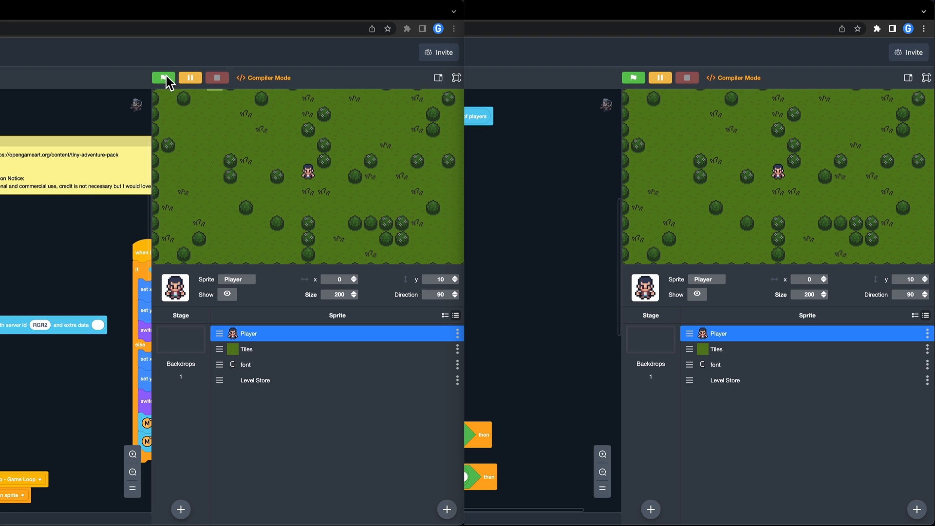
Step: Start the RPG running in both side-by-side game copies
left_click(164, 77)
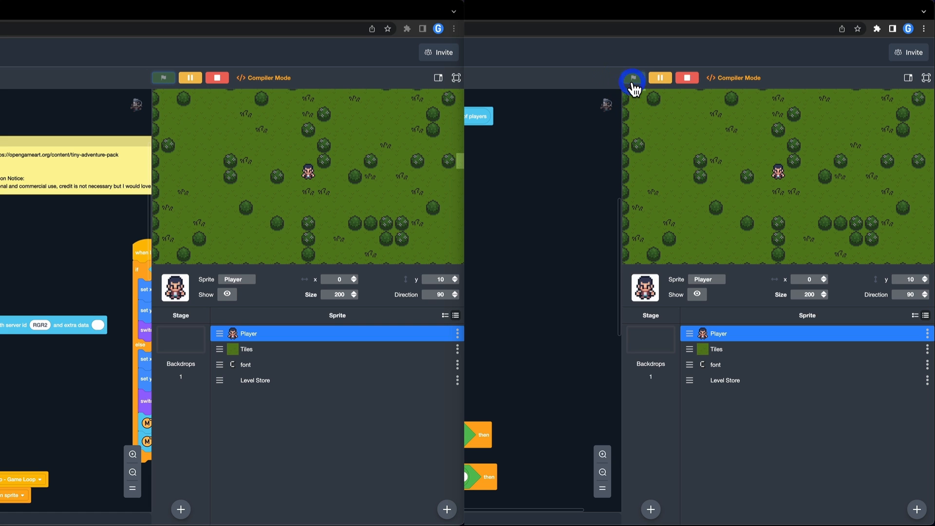
left_click(632, 77)
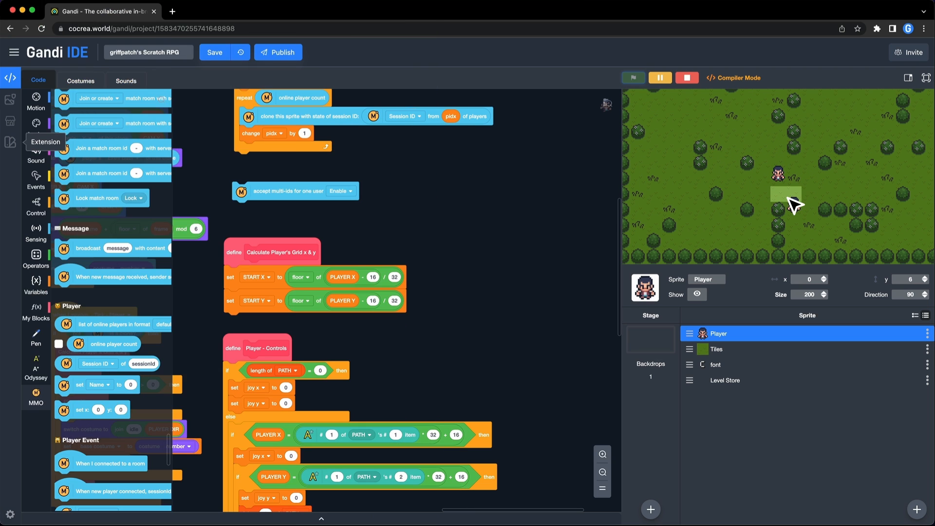
Step: Walk the player character across several tiles of the grassy map
left_click(924, 77)
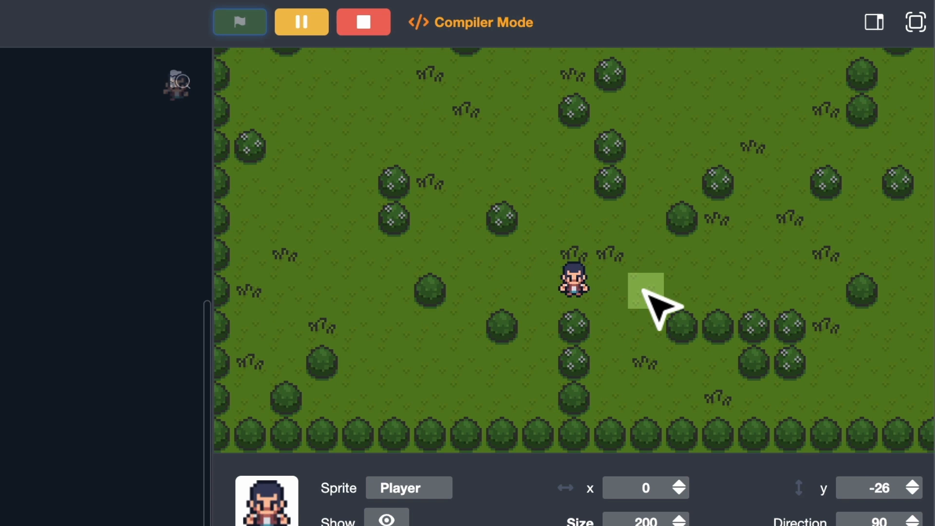
left_click(647, 295)
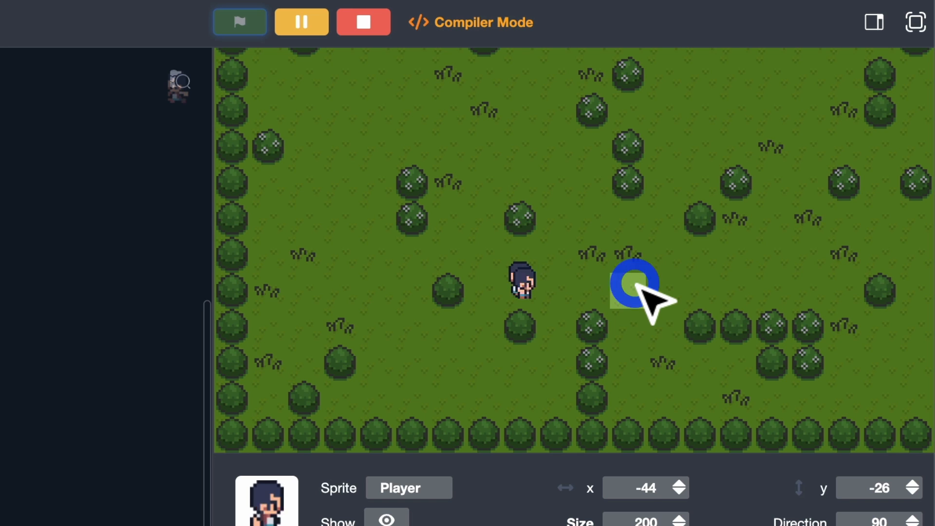
left_click(633, 283)
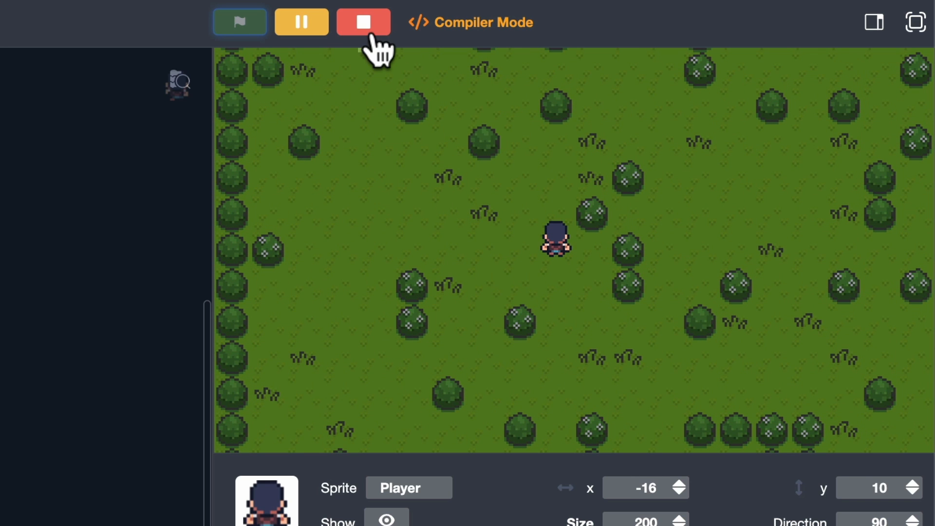
Step: Wrap the loop's clone step in an 'if not' condition and restart the game to test it
left_click(363, 22)
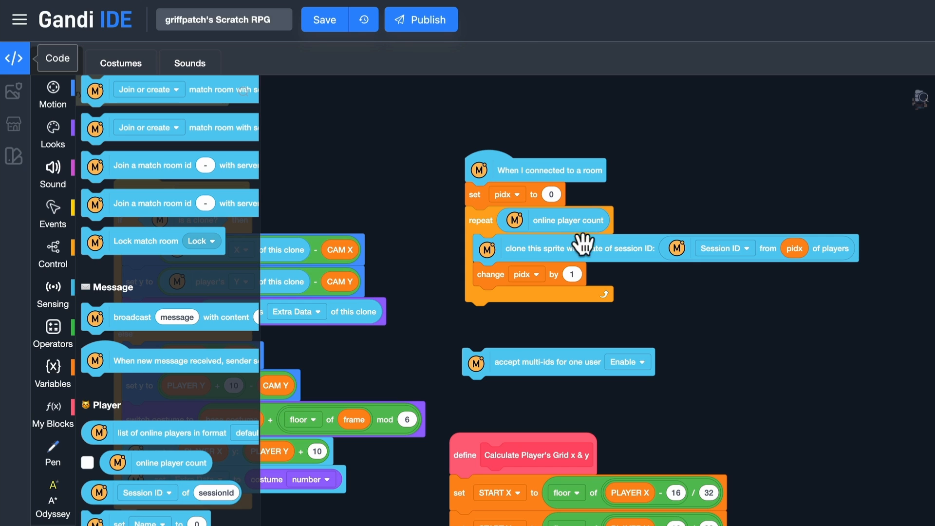
left_click(52, 253)
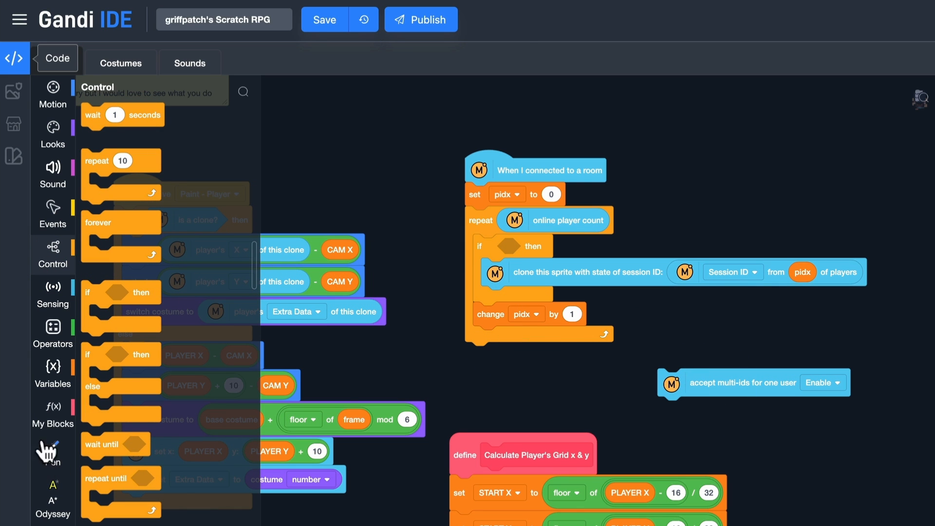
left_click(52, 334)
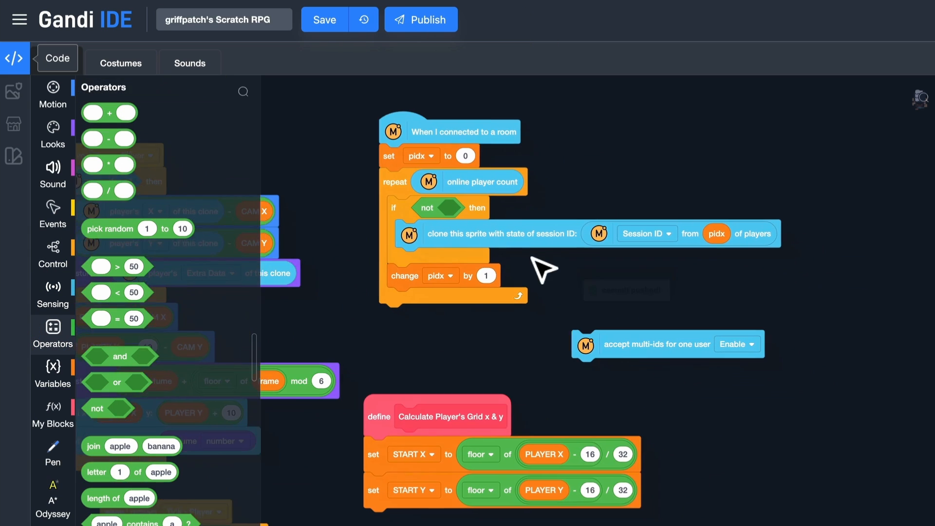
left_click(324, 19)
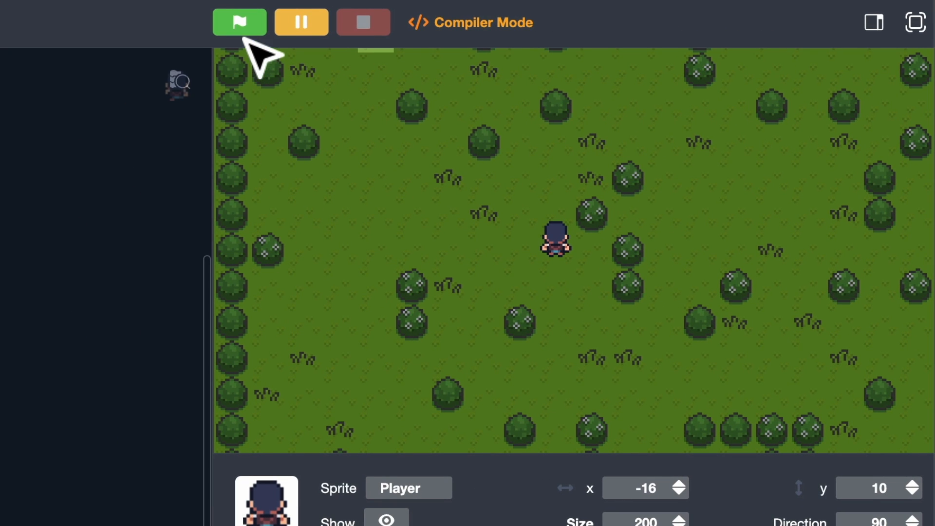
left_click(239, 22)
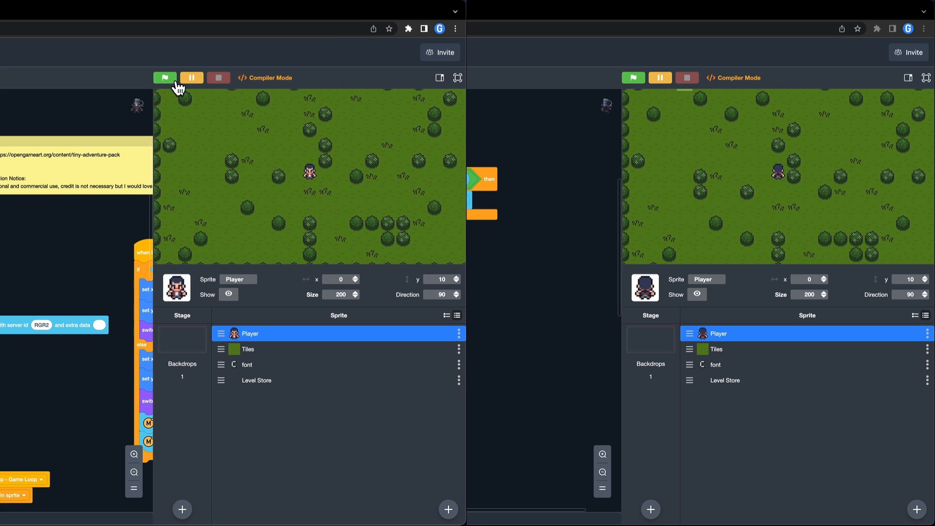
Step: Run both windows and walk the right window's player to confirm the other player appears
left_click(165, 77)
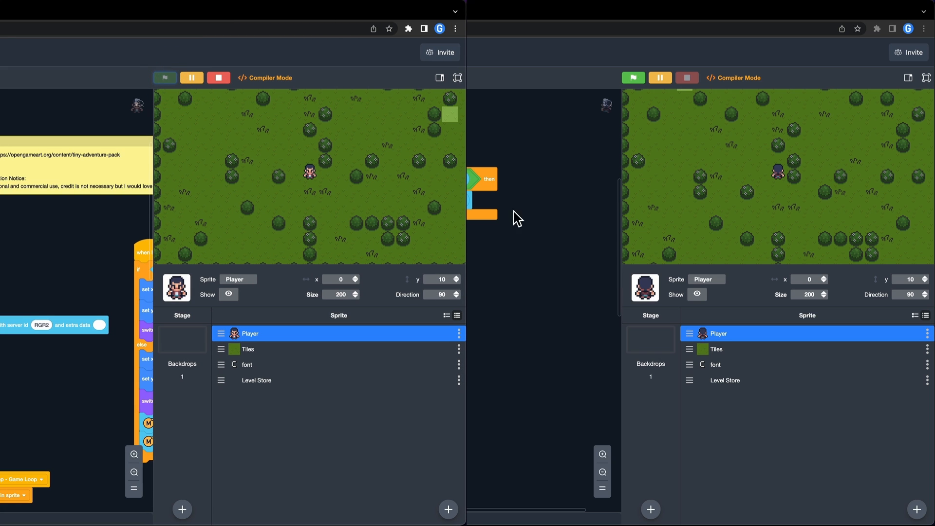
left_click(633, 77)
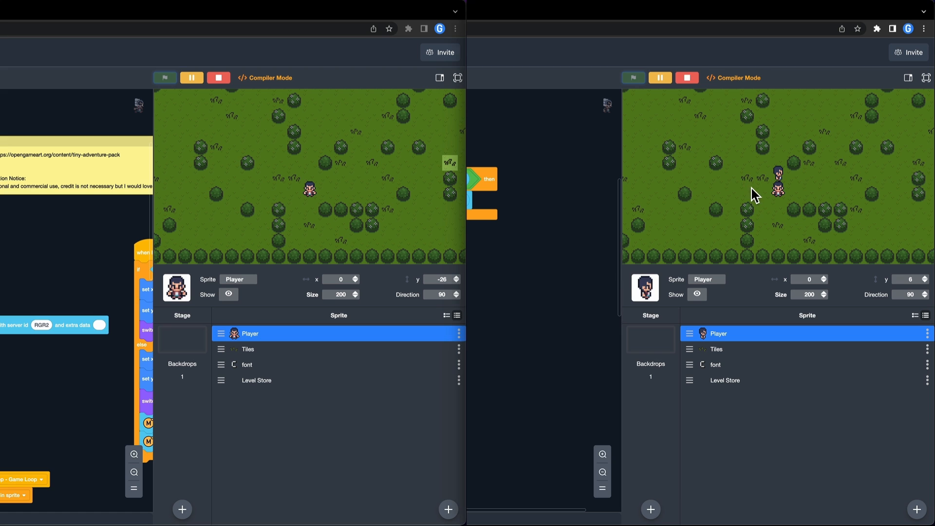
left_click(762, 203)
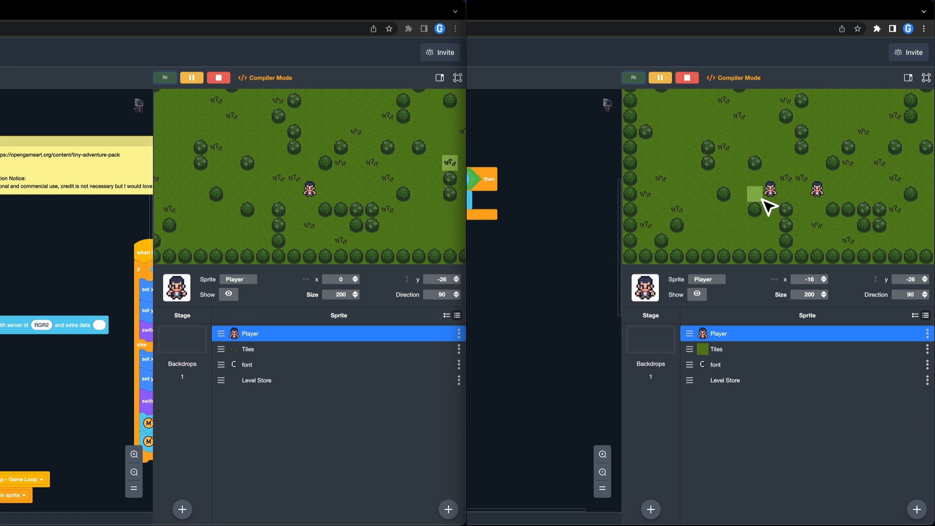
left_click(686, 78)
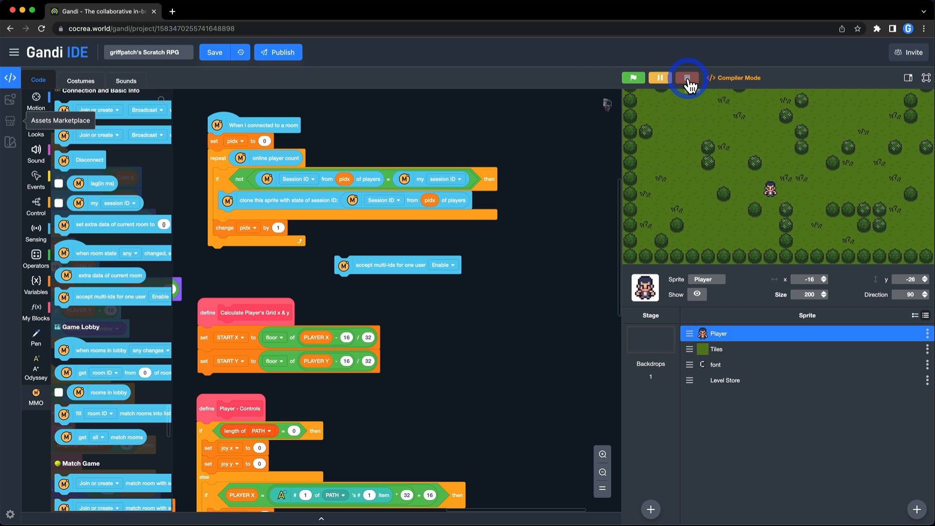
Step: Stop the game and start a 'When new player connected' event script
left_click(686, 77)
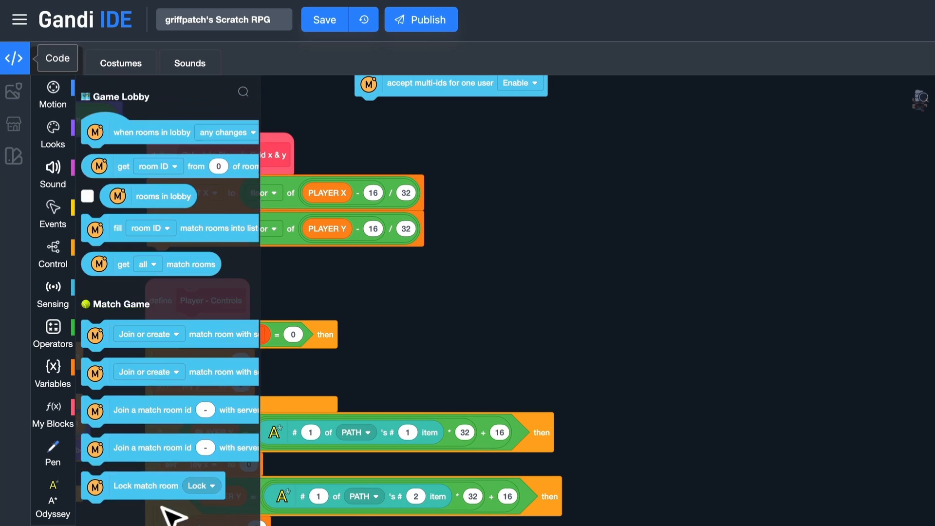
scroll("down", 3)
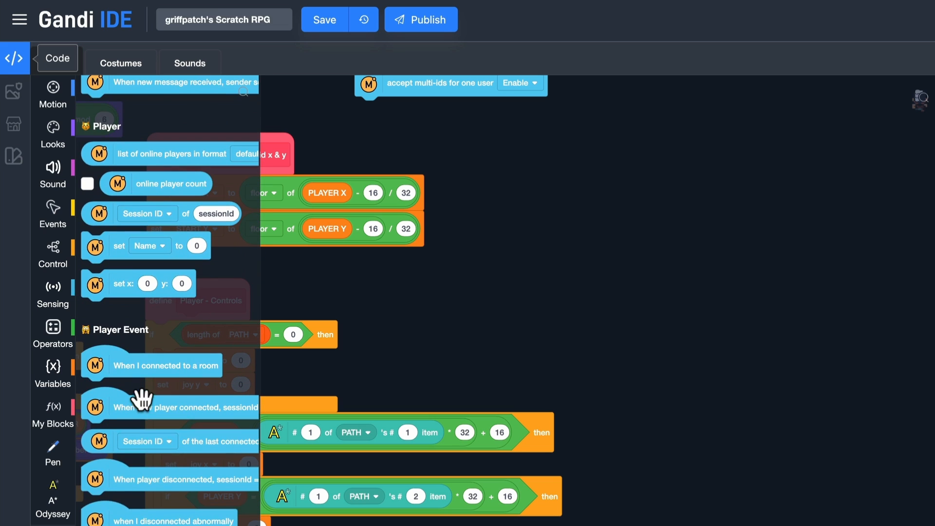
scroll("down", 3)
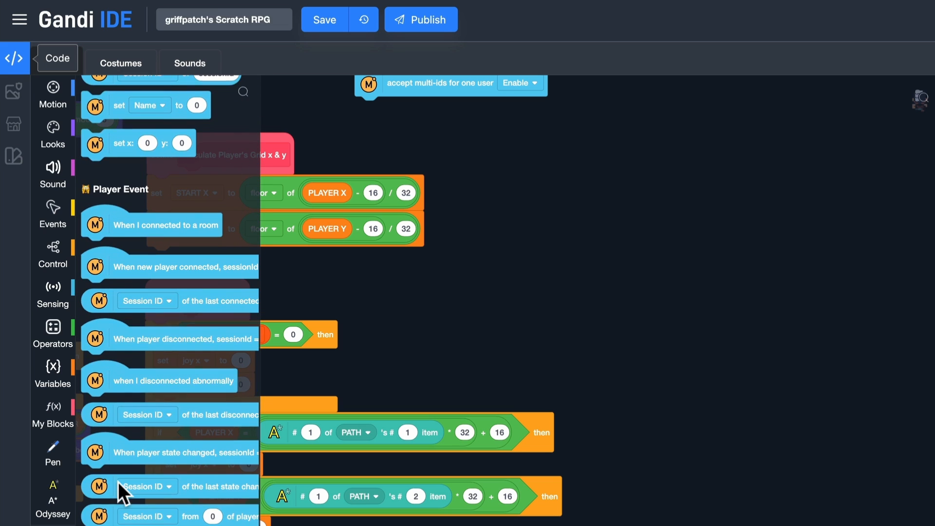
mouse_move(135, 271)
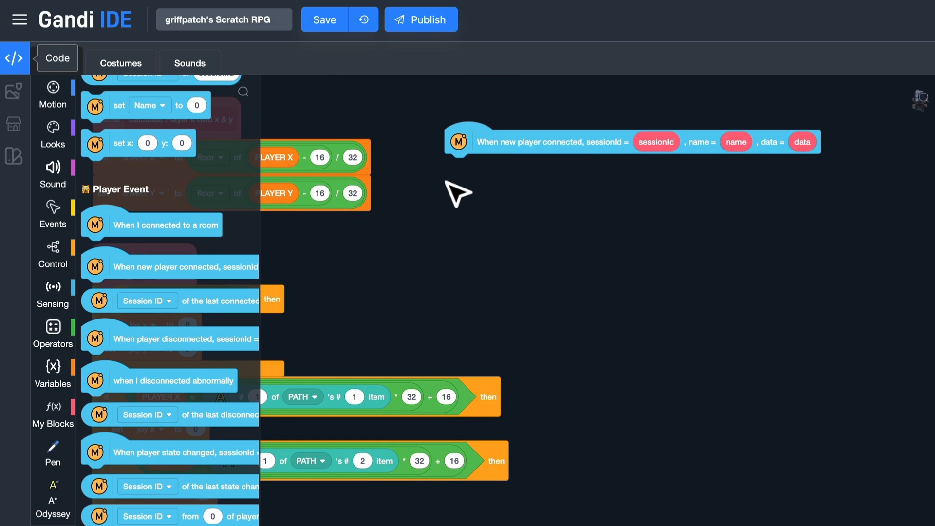
left_click(53, 334)
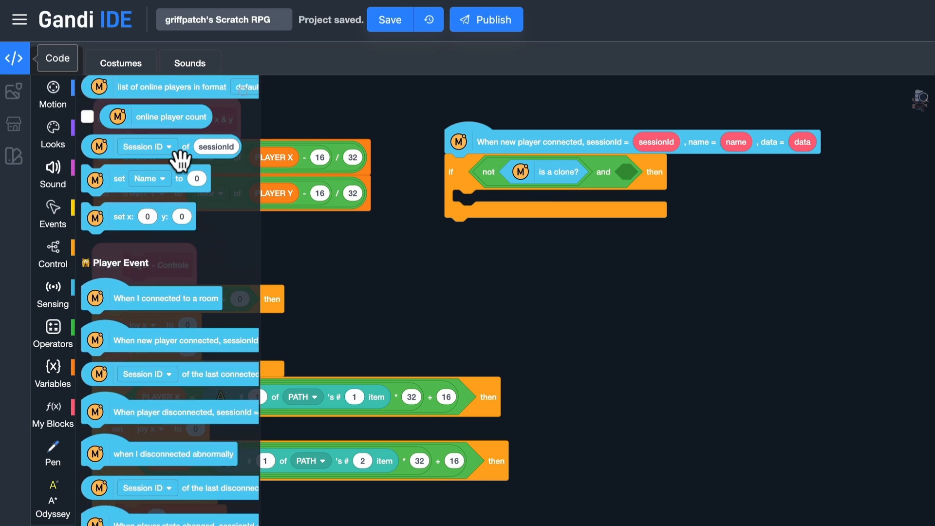
Step: Clone this sprite for the joining sessionId unless it's a clone or my own session
left_click(53, 334)
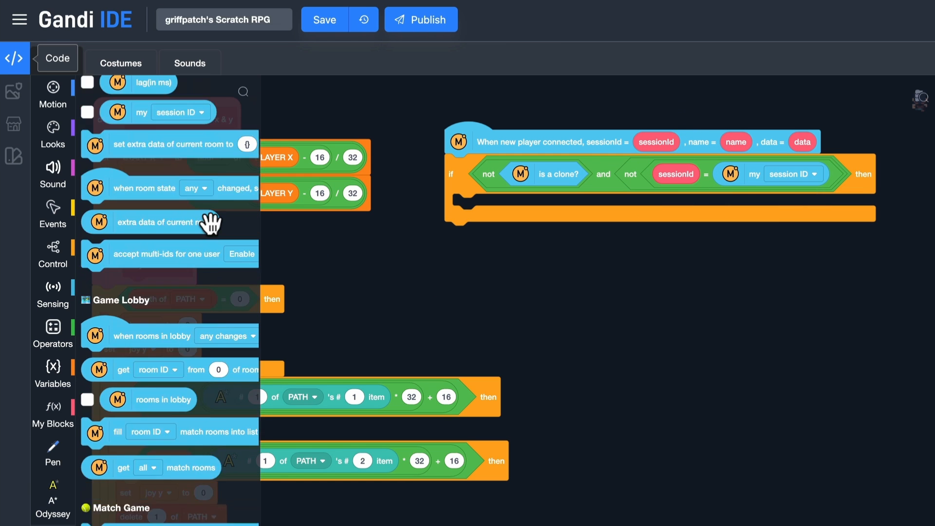
left_click(324, 19)
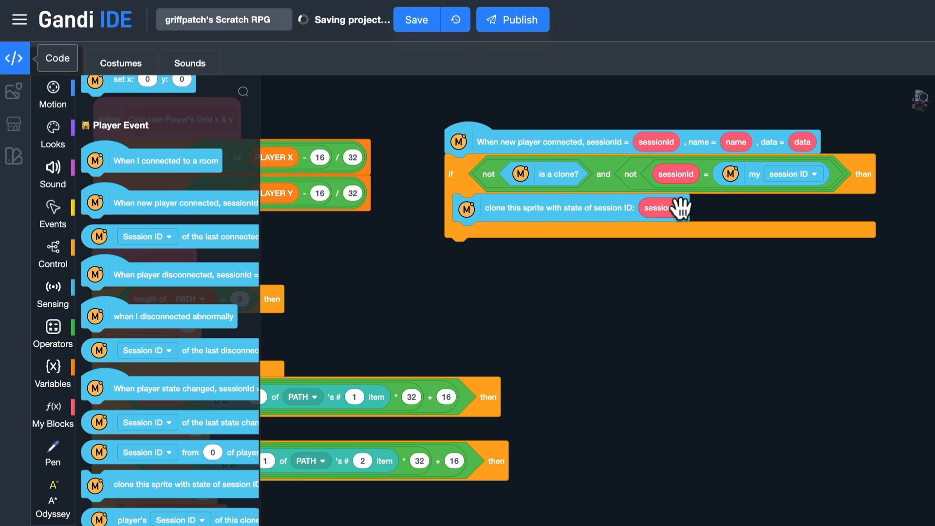
scroll("down", 3)
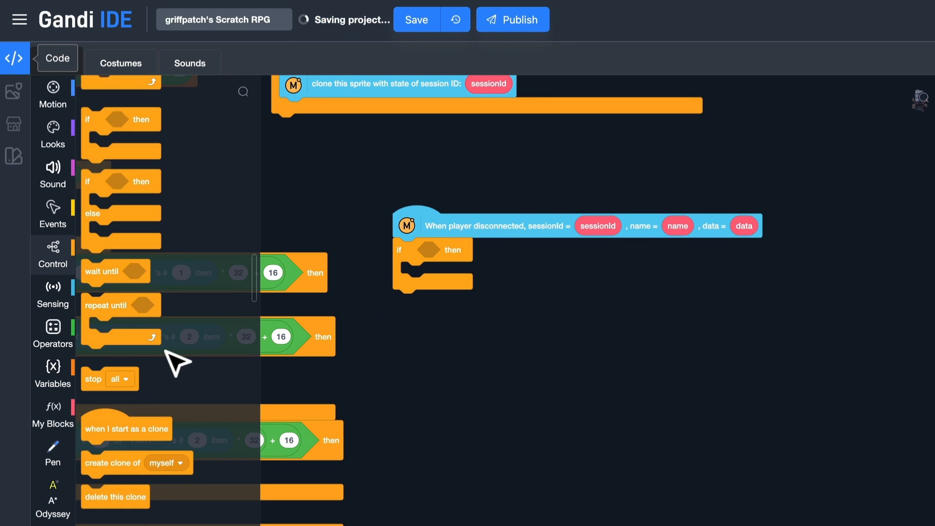
Step: Delete this clone when its player's Session ID equals the disconnected sessionId
left_click(53, 334)
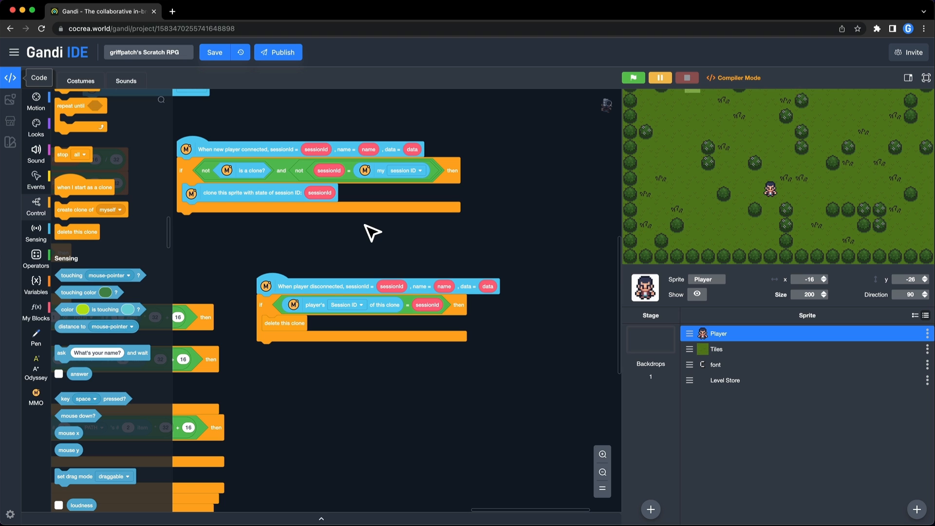
mouse_move(253, 116)
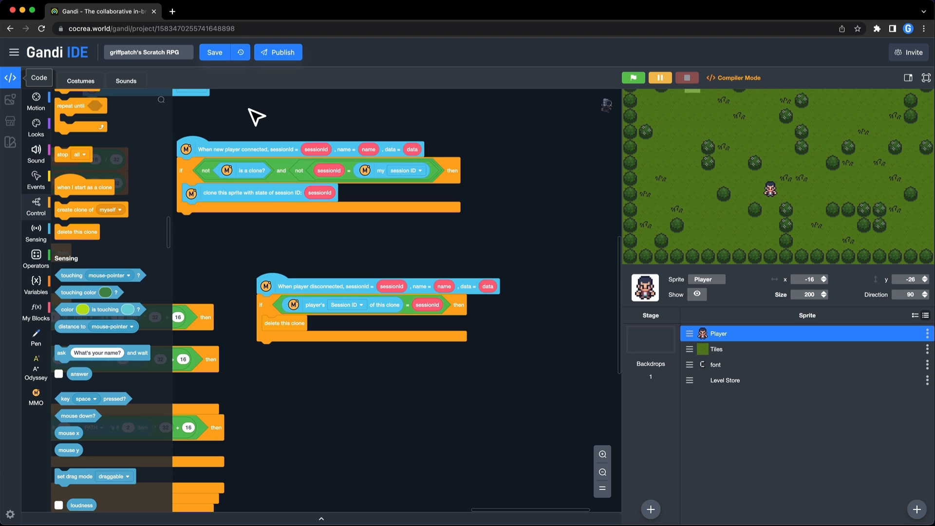
mouse_move(261, 126)
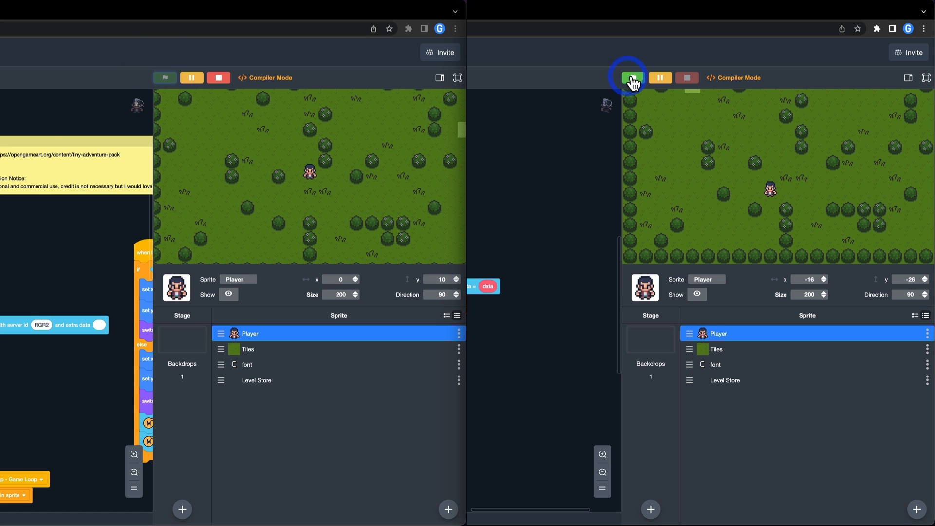
Step: Run the right window's game and move the left player to see it mirrored
left_click(633, 78)
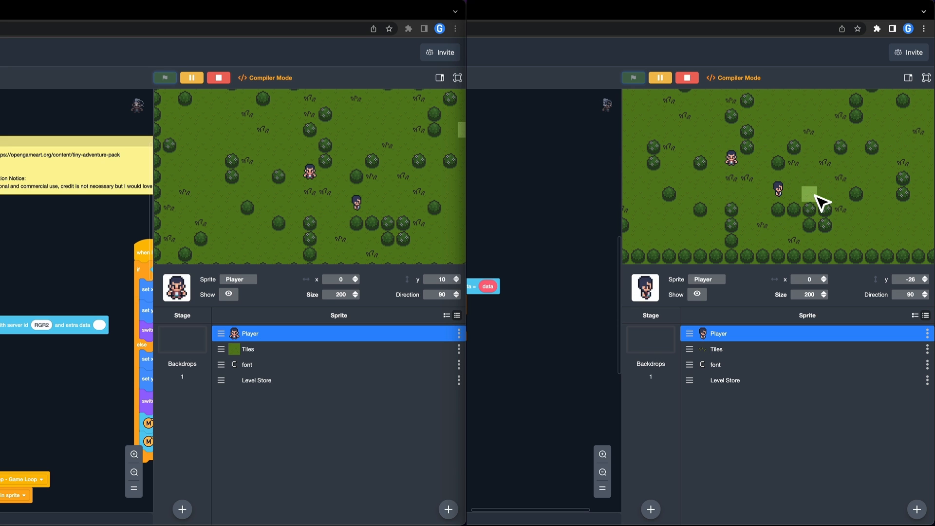
left_click(337, 221)
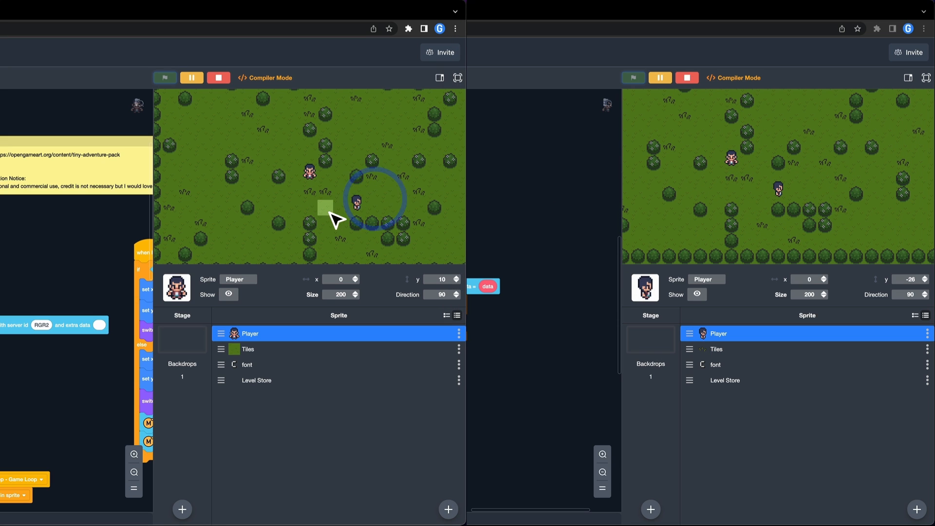